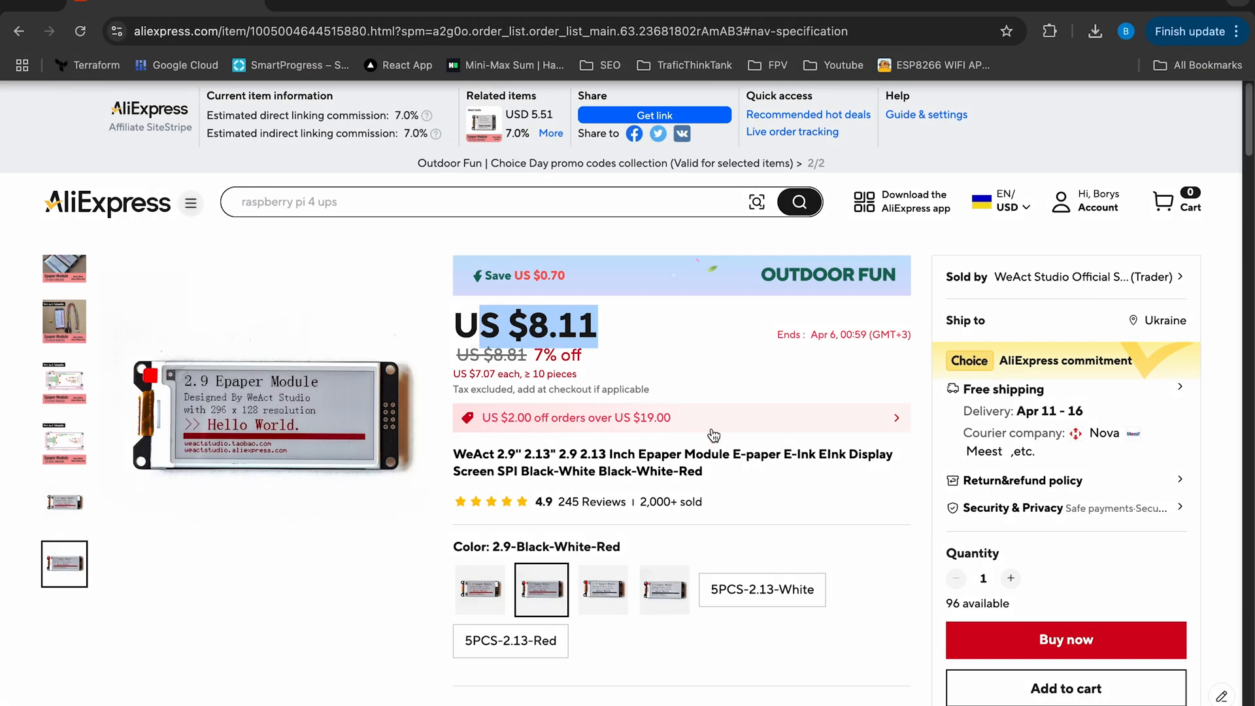
Add GxEPD2 to the project, then toggle comments on main.cpp's SCL and SDA defines.
scroll("down", 3)
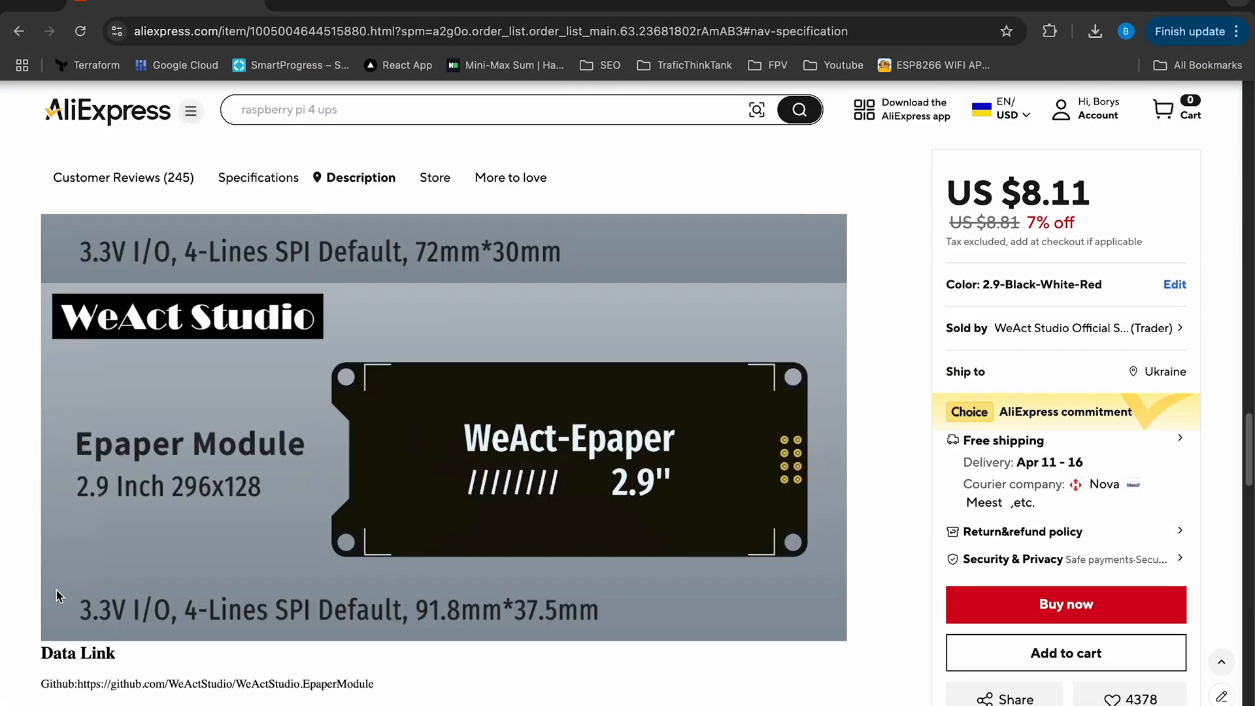
mouse_move(112, 617)
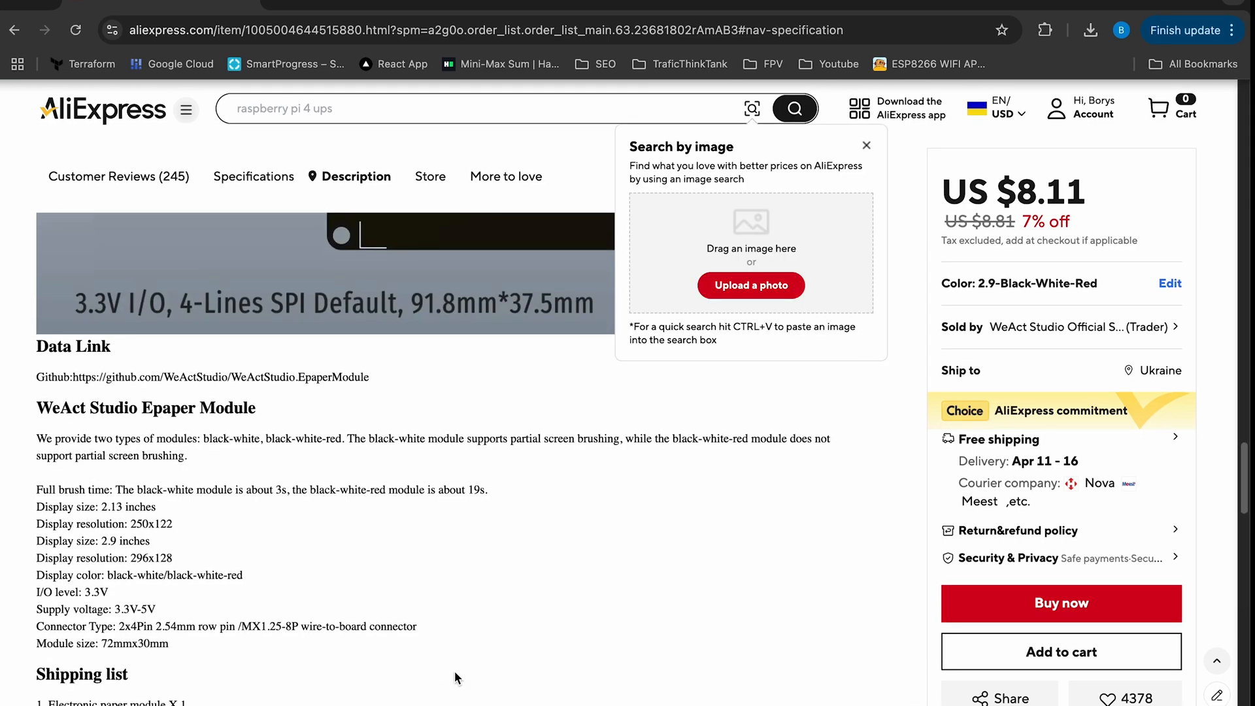
scroll("down", 3)
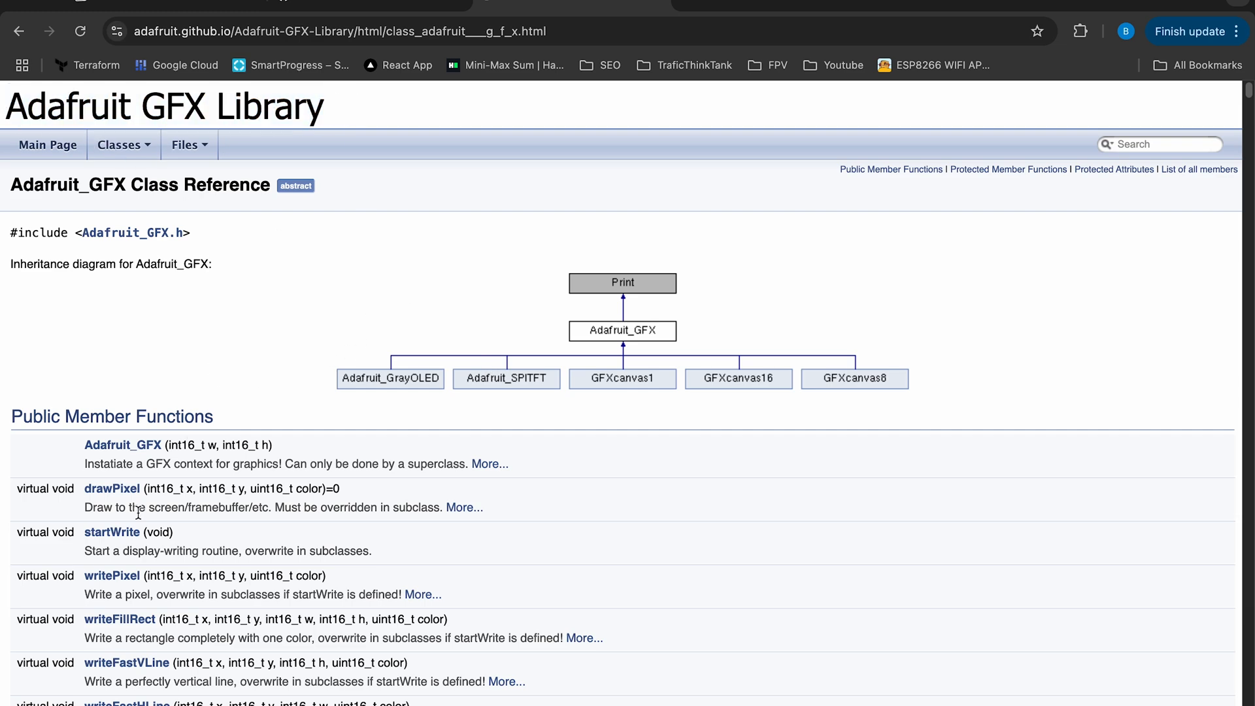
scroll("down", 3)
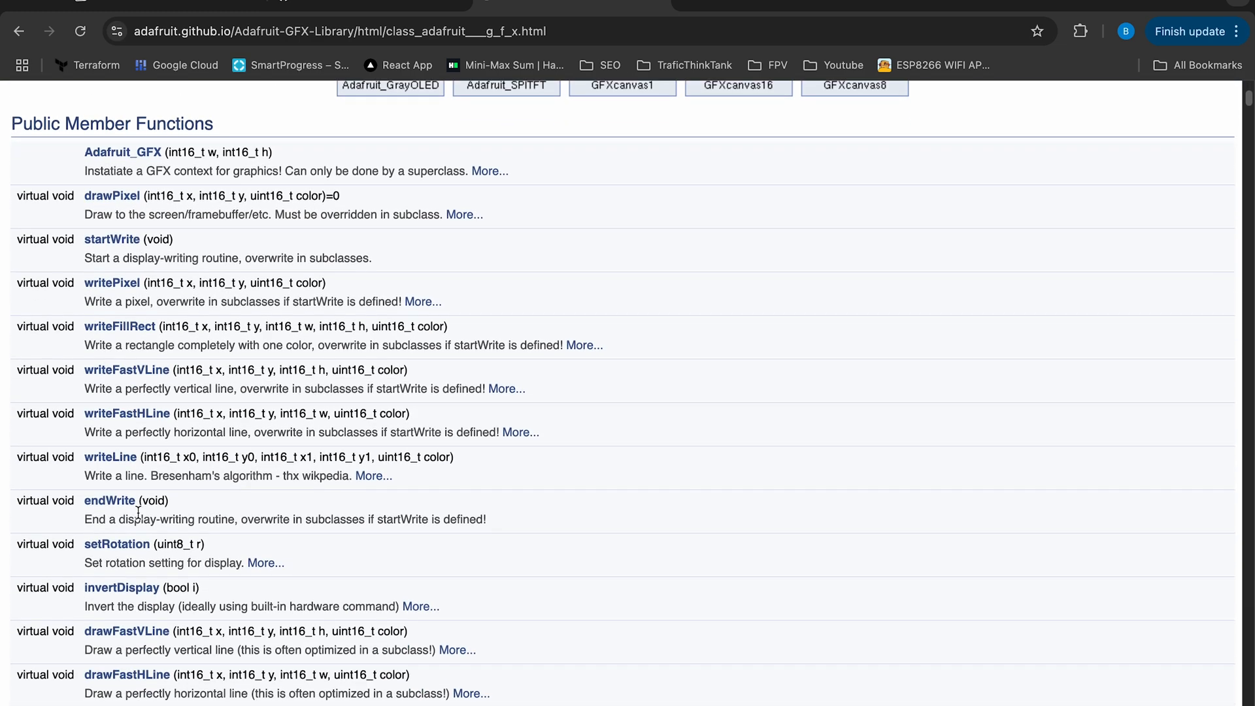
scroll("down", 3)
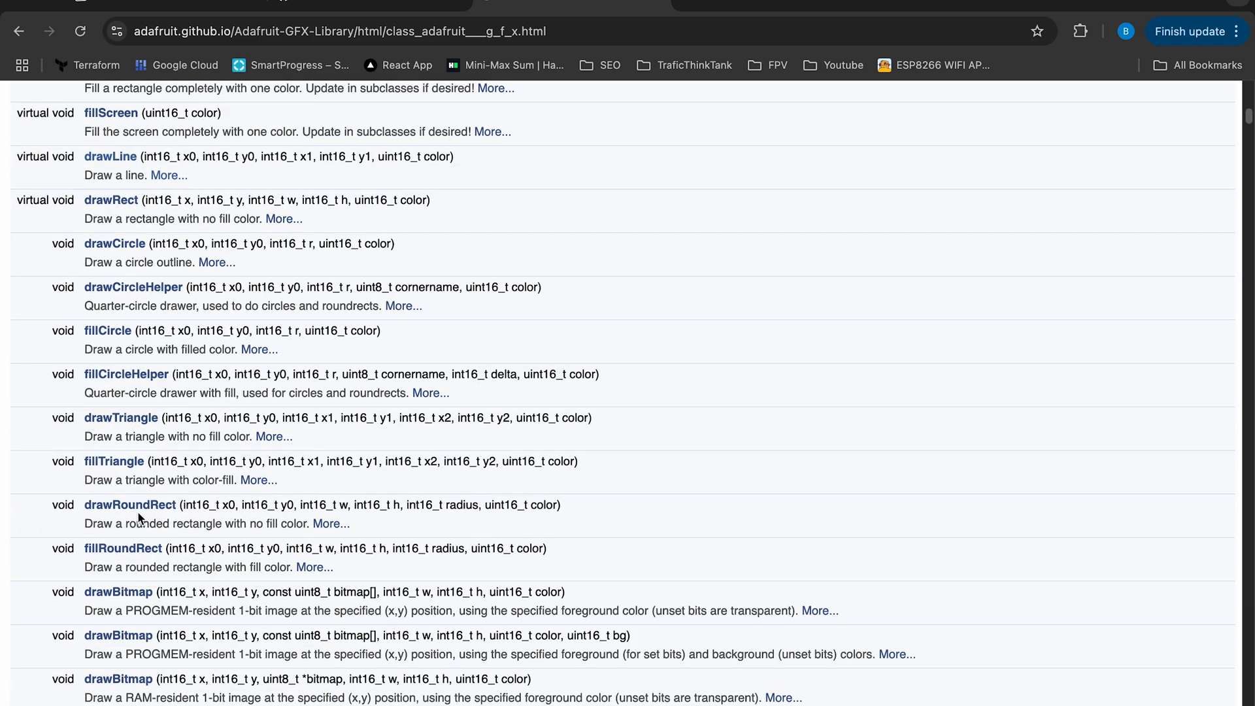
scroll("down", 3)
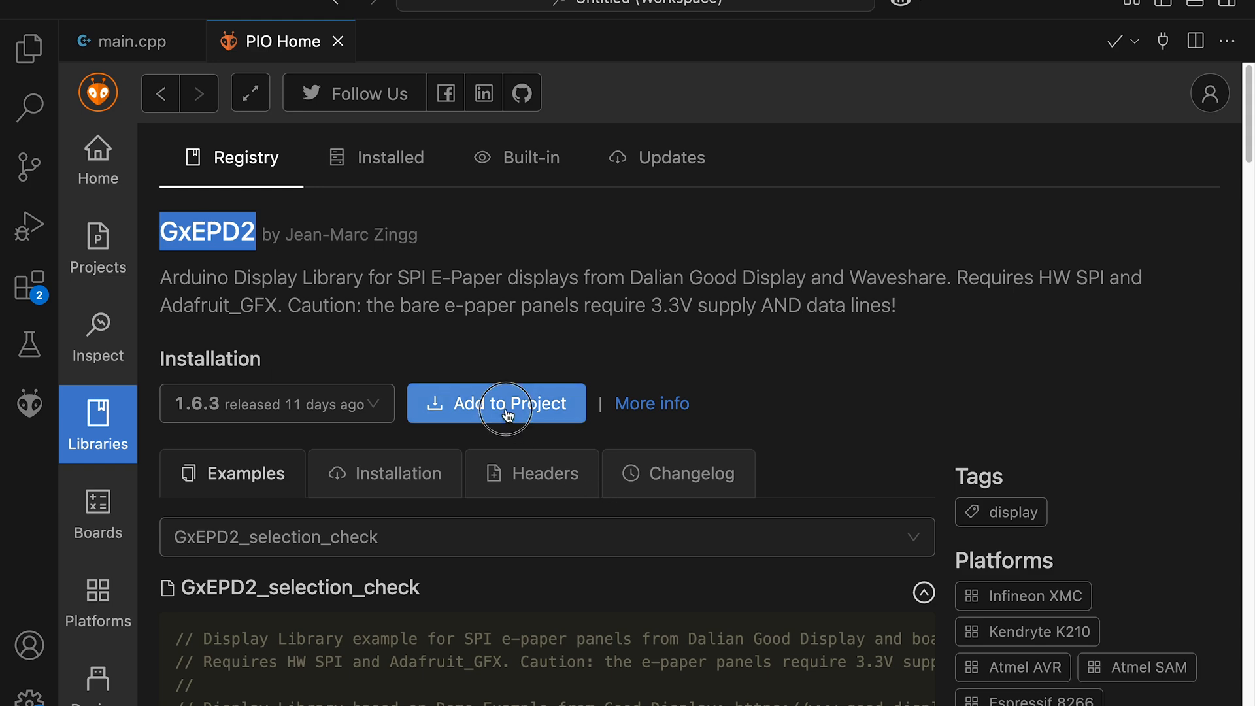
left_click(496, 402)
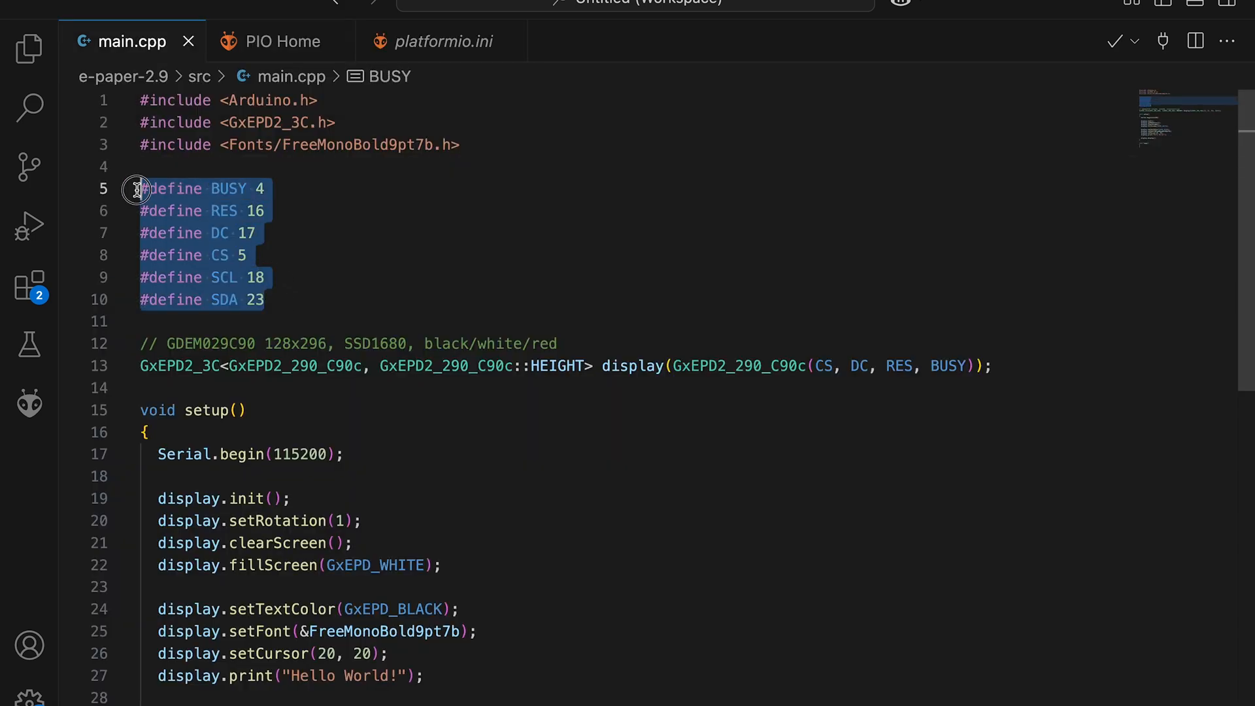
left_click(289, 300)
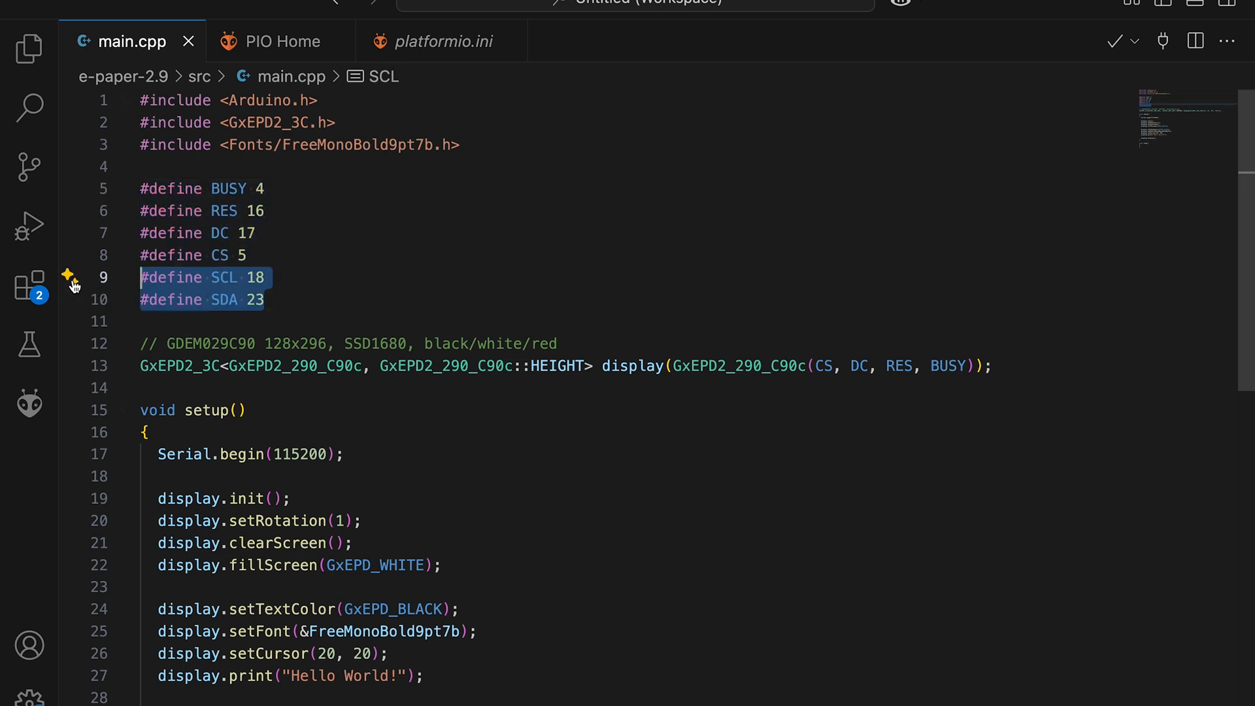
key("ctrl+/")
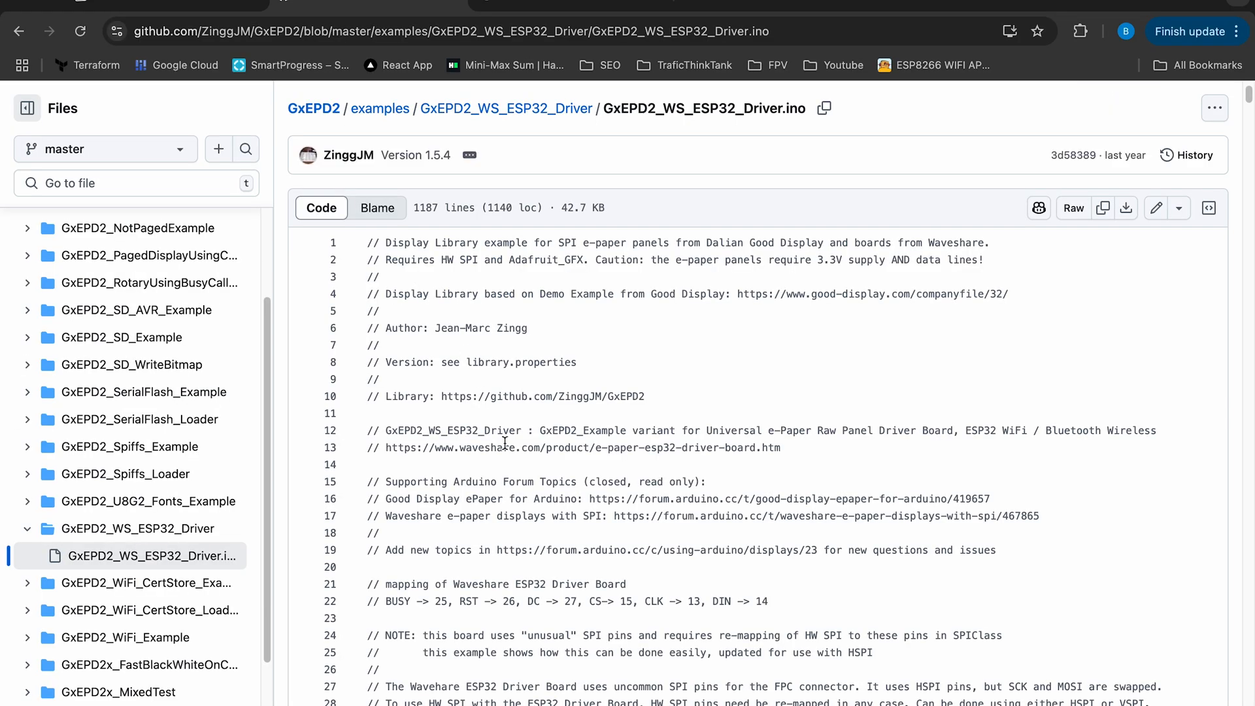
Scroll the GxEPD2_WS_ESP32_Driver example sketch down to its driver class defines.
scroll("down", 3)
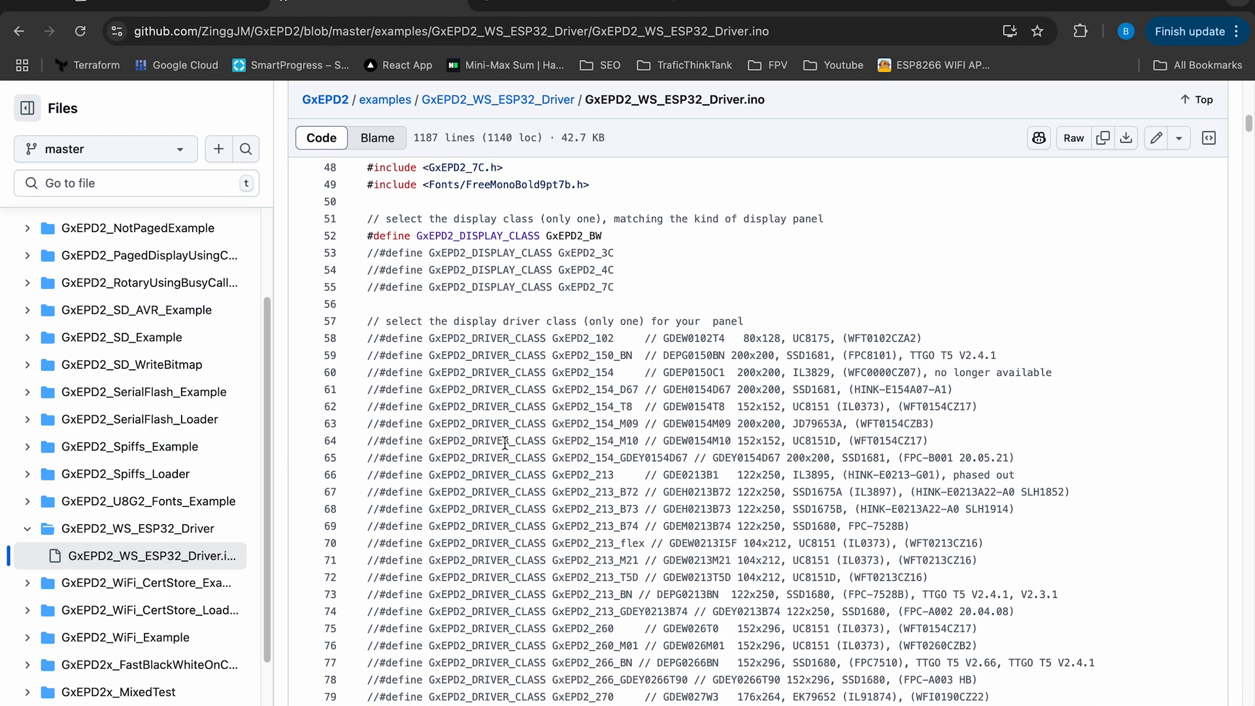
scroll("down", 3)
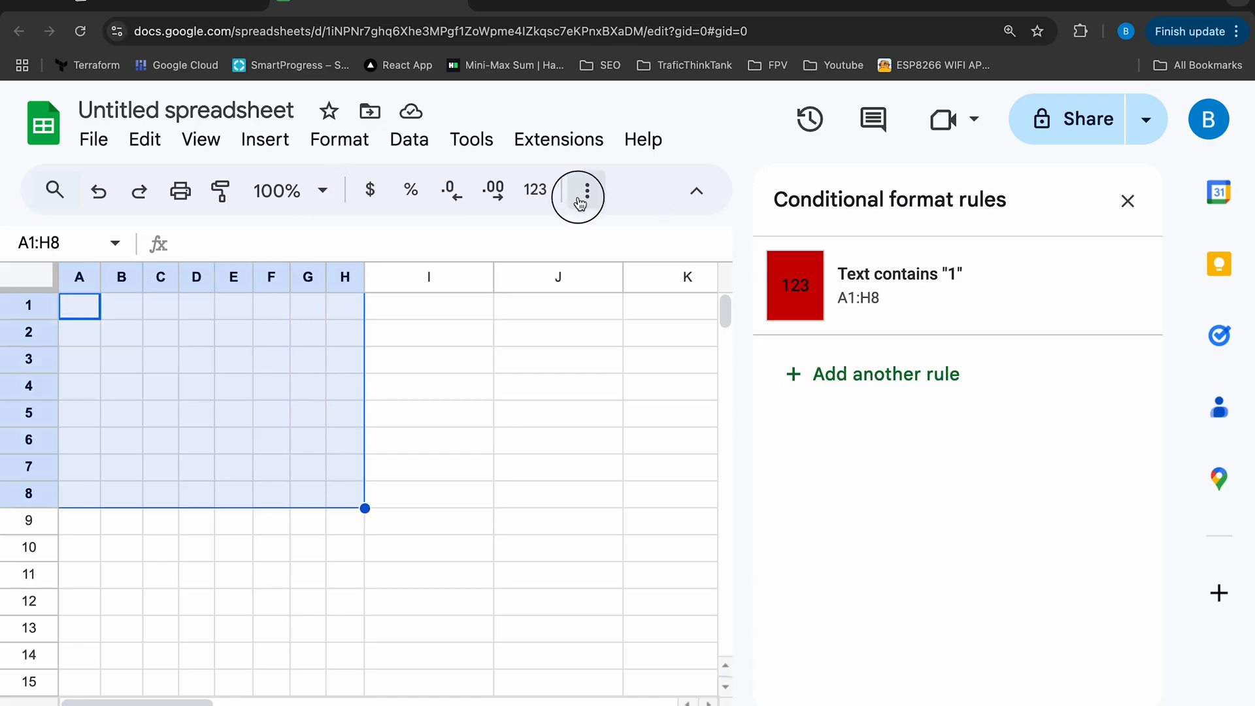
Border the A1:H8 grid and enter =BIN2HEX(11111111) in I1 for row 1.
left_click(586, 190)
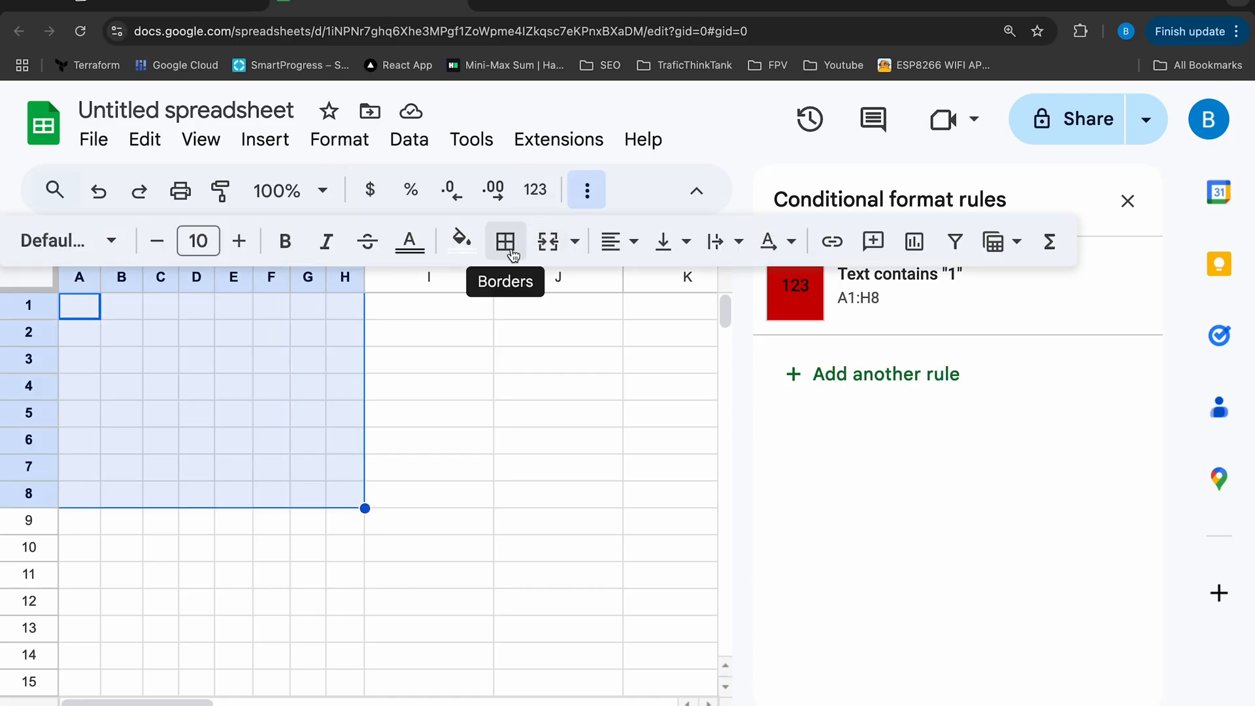
left_click(505, 242)
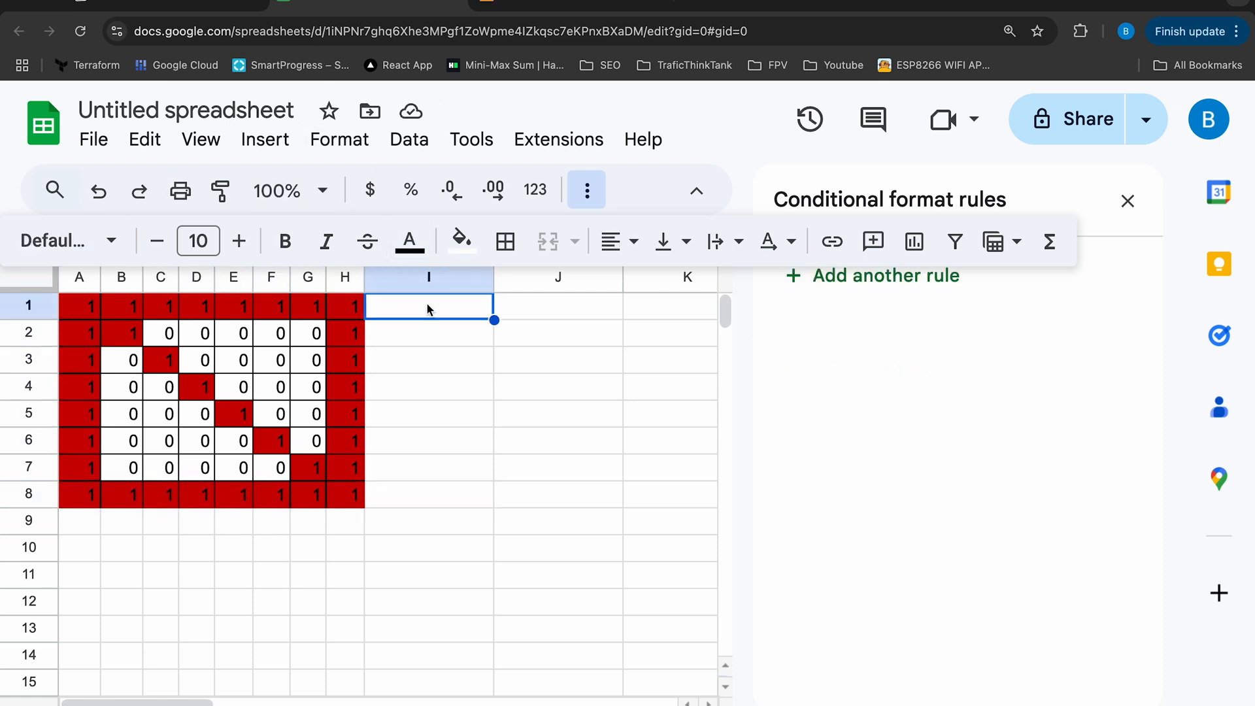
type("=Bi")
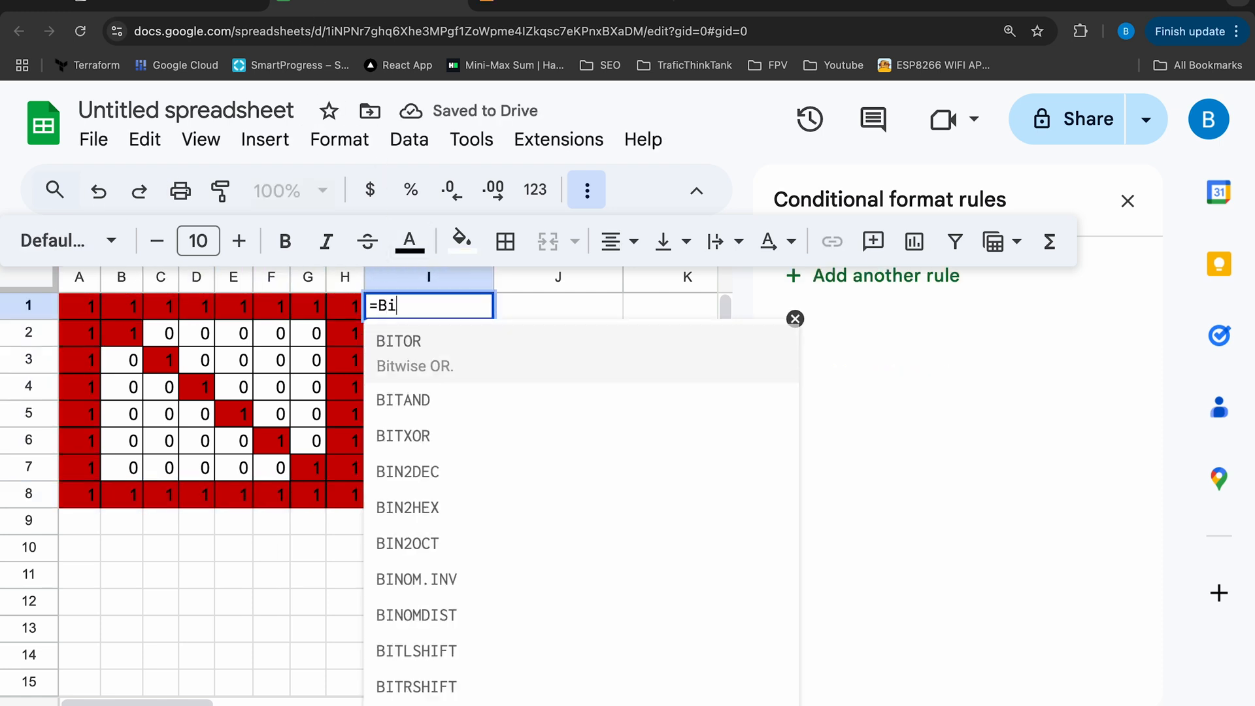
type("n")
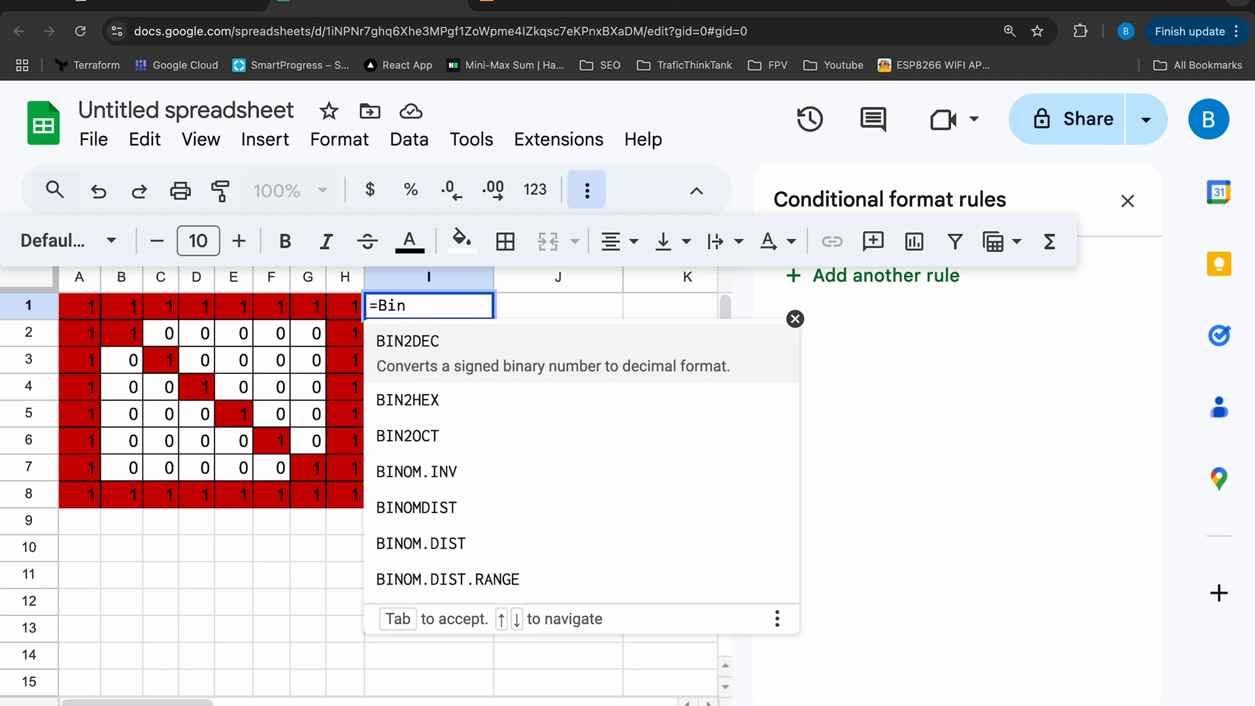
type("2Hex(")
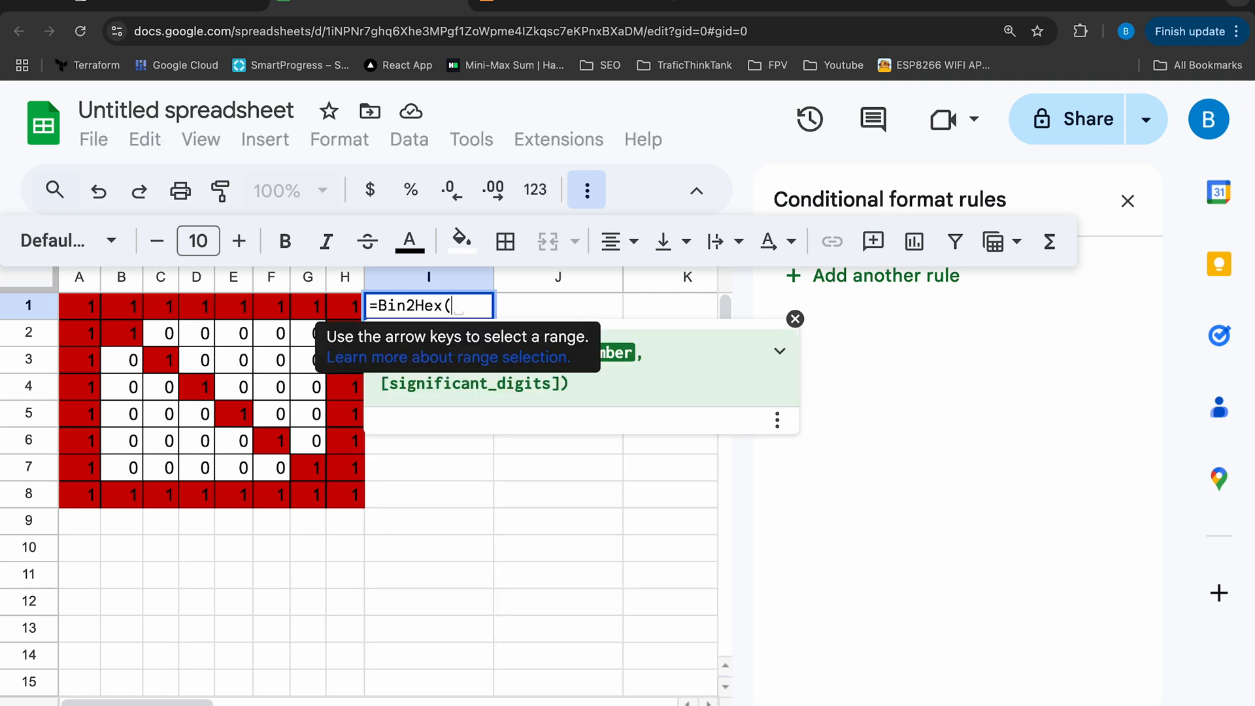
type("11111111")
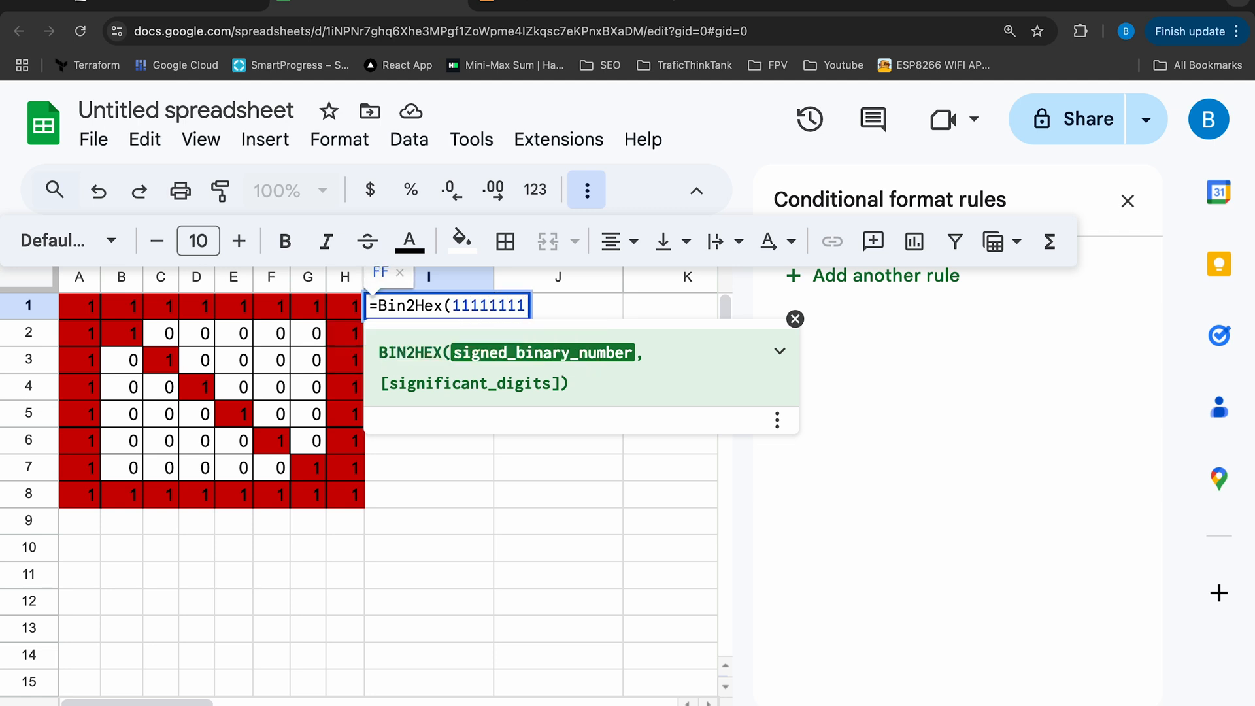
key("Enter")
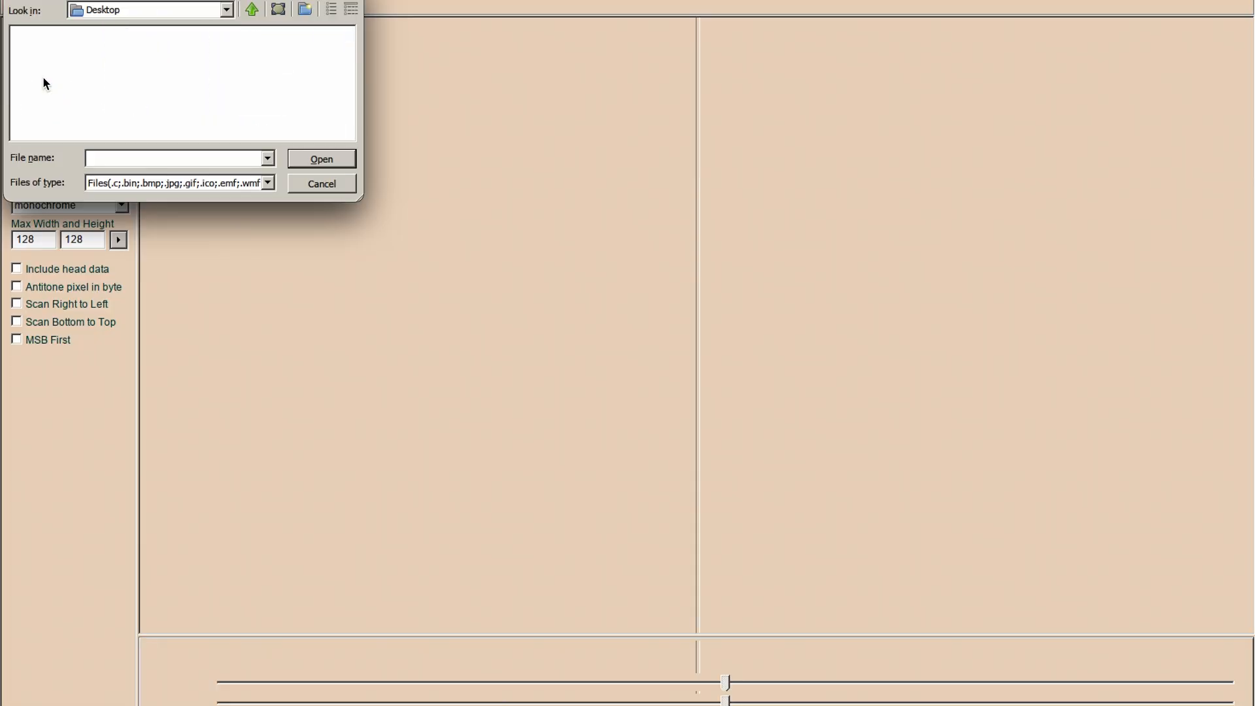
Open Image2LCD's file dialog to pick an image for conversion.
left_click(269, 182)
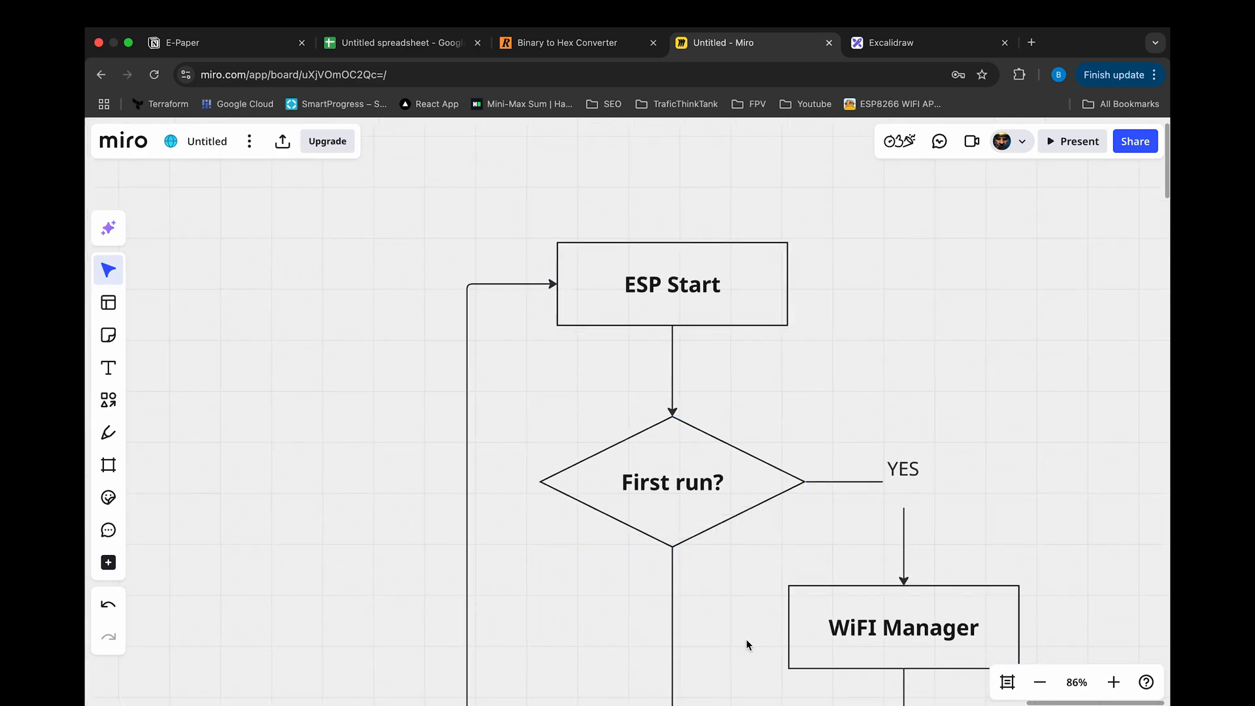
scroll("down", 3)
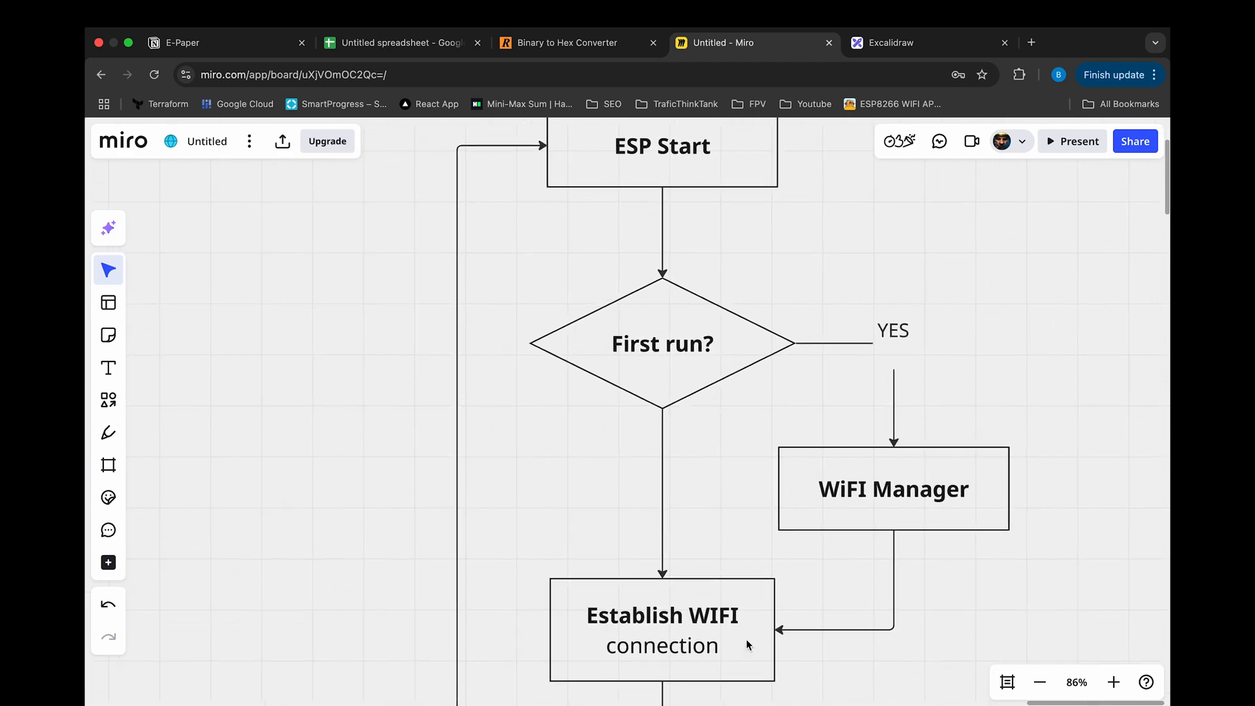
scroll("down", 3)
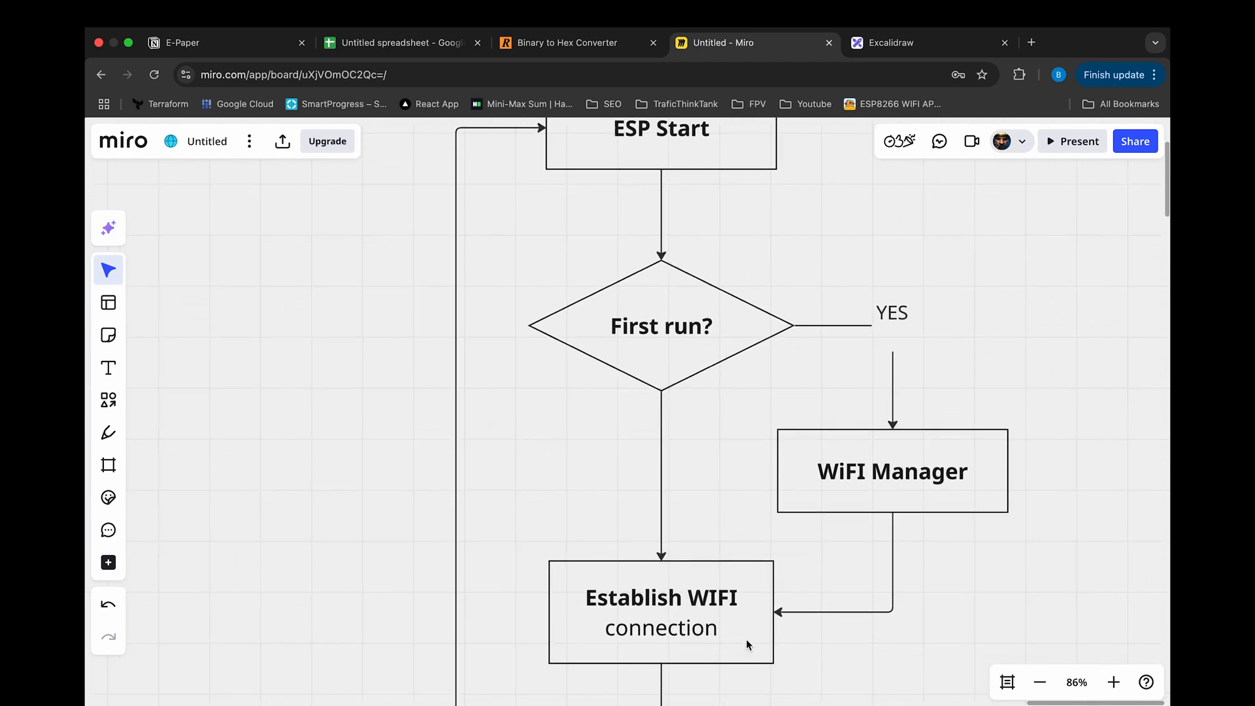
scroll("down", 3)
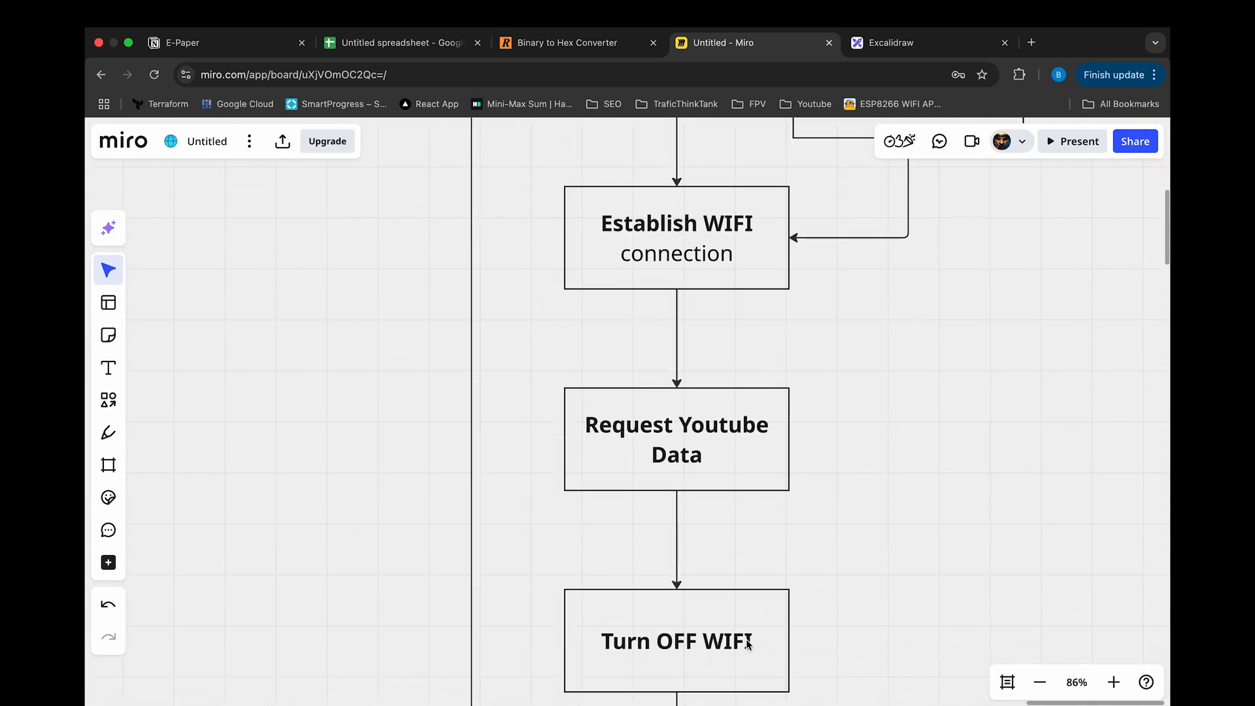
scroll("down", 3)
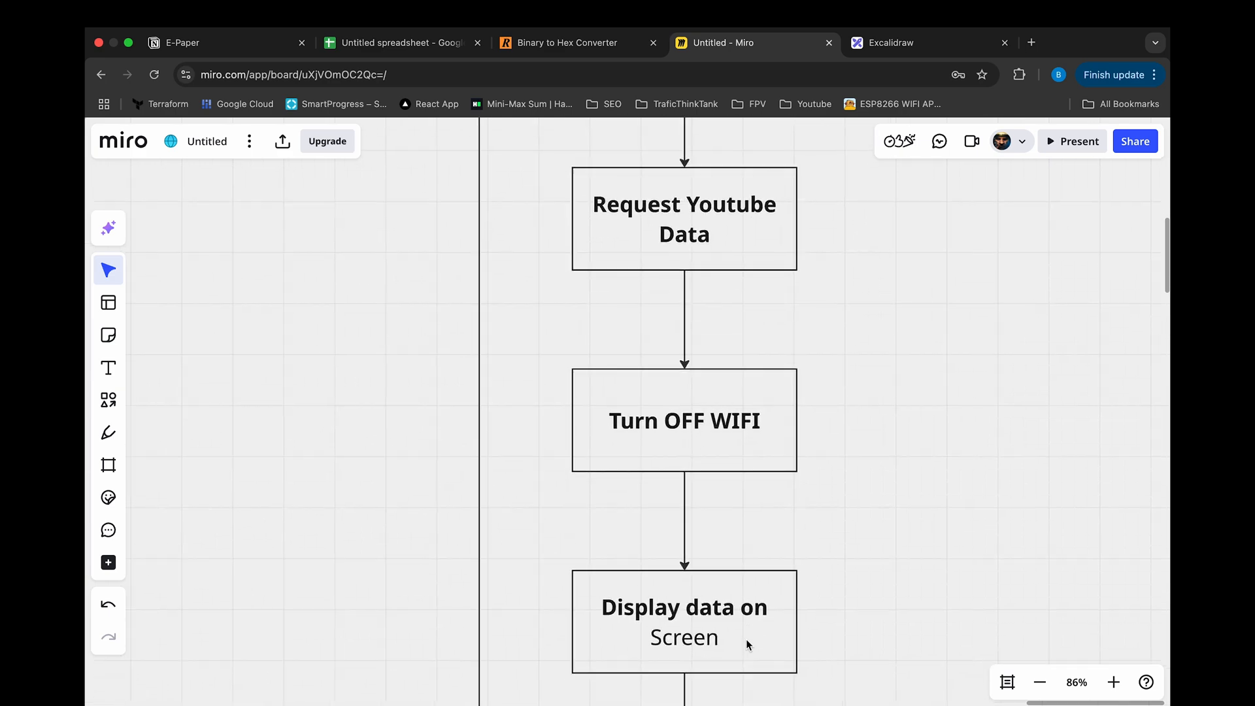
scroll("down", 3)
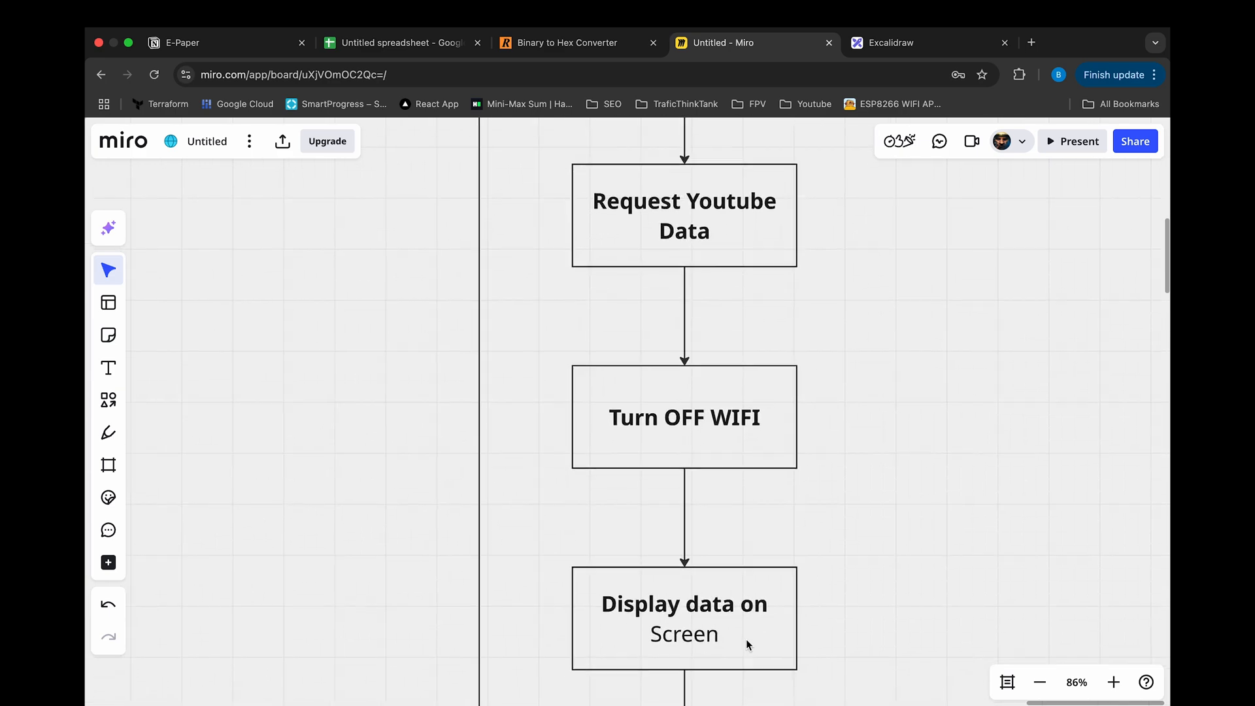
scroll("down", 3)
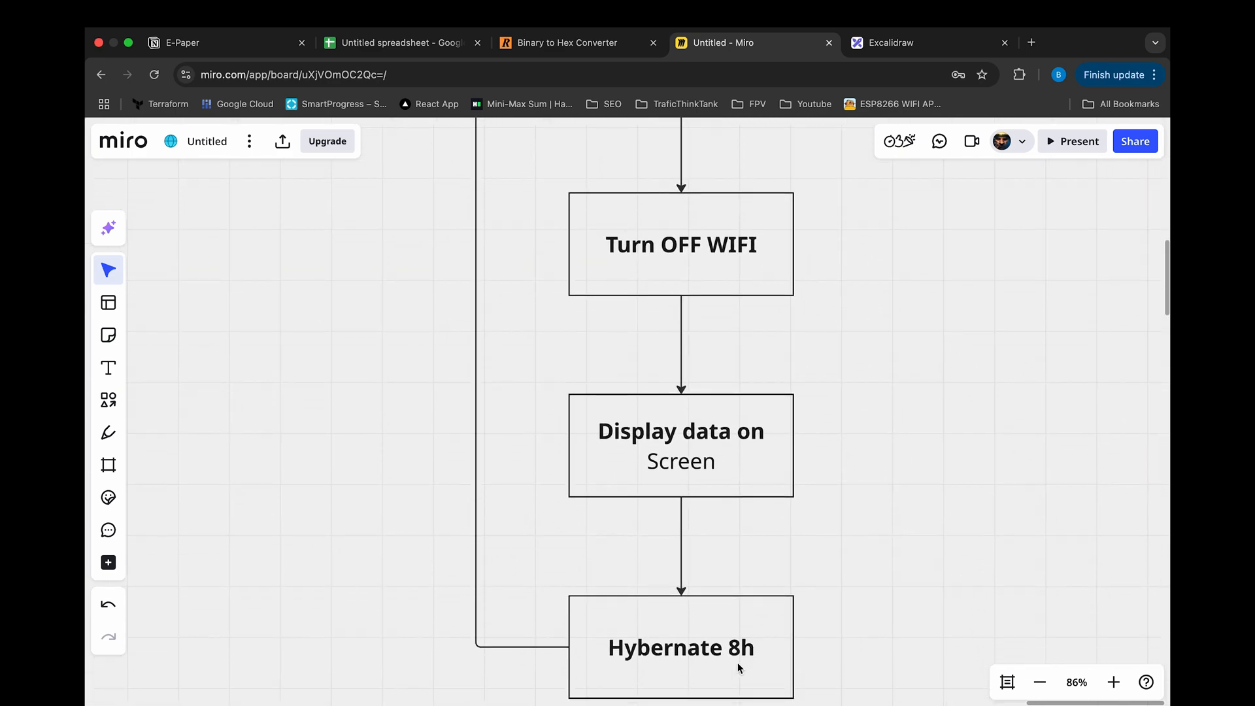
scroll("down", 3)
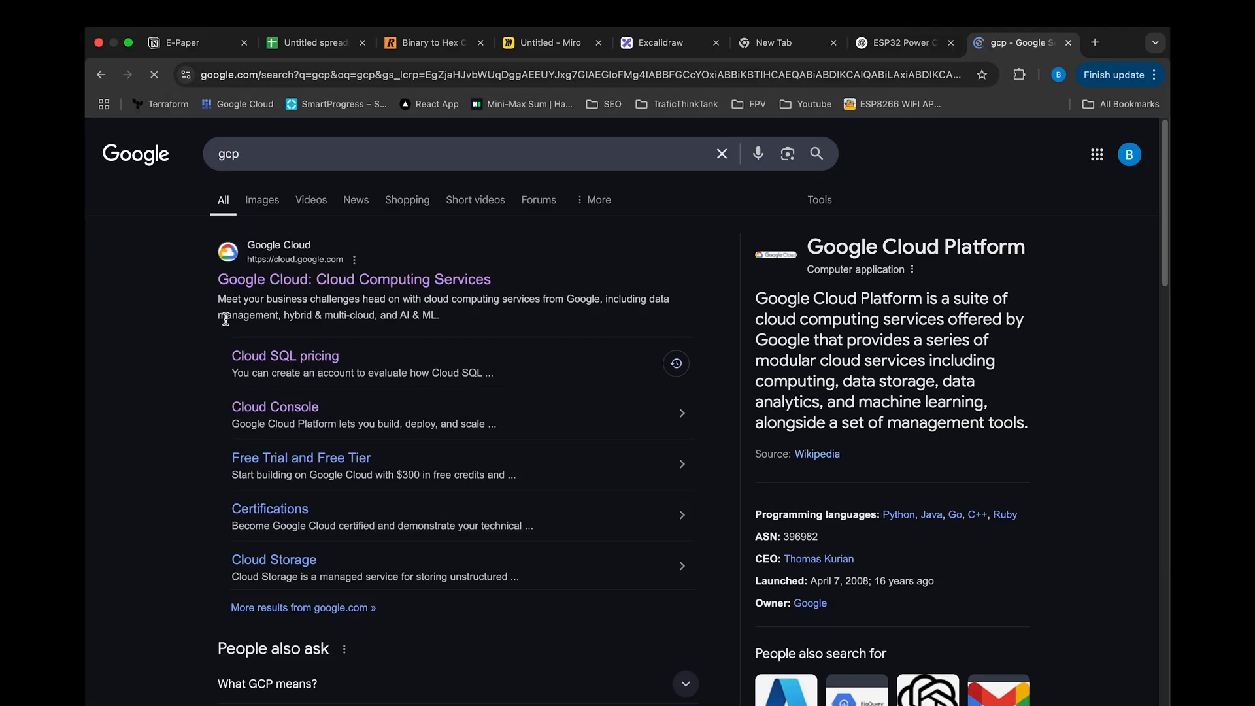
Go from the Google Cloud site to the Console's APIs & Services Library for DCsets.
left_click(353, 278)
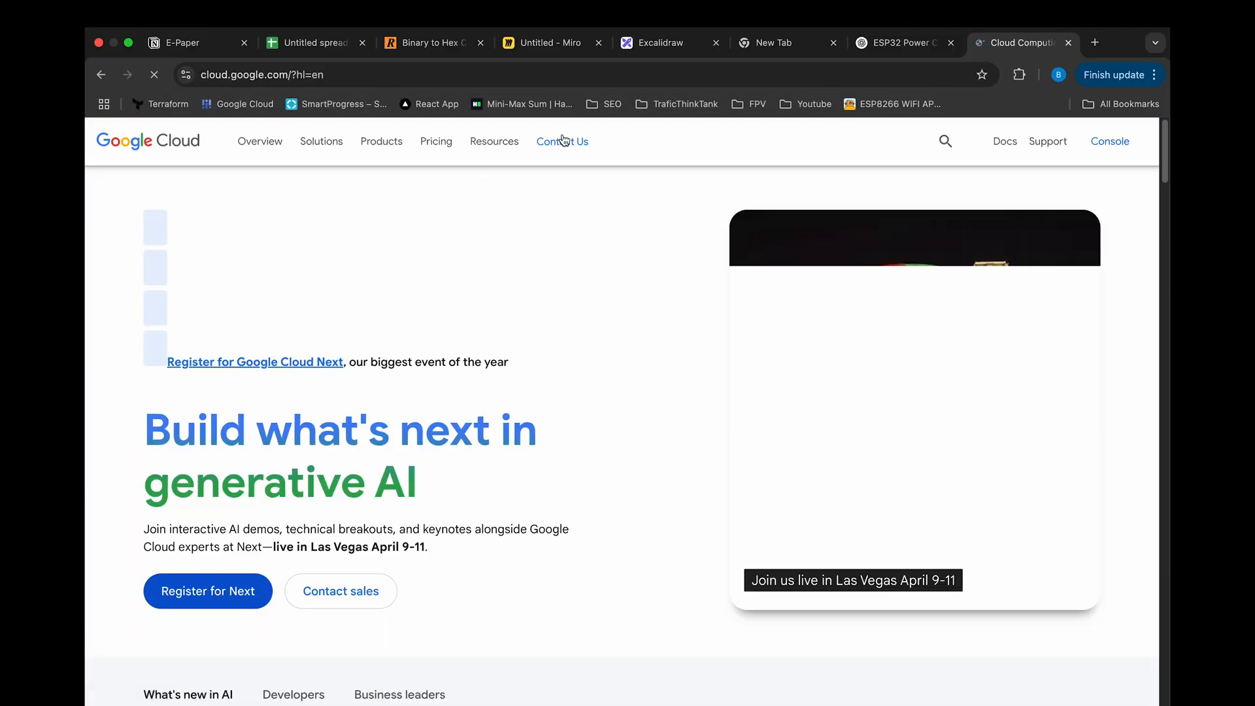
left_click(1110, 142)
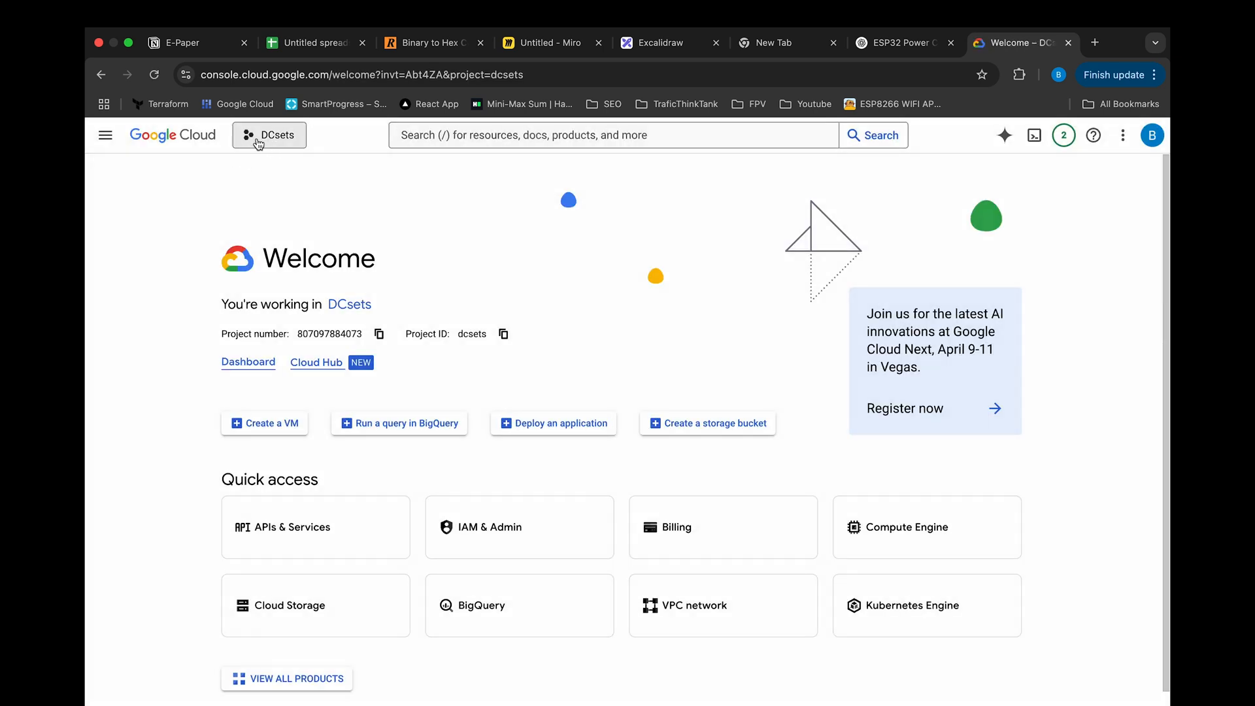
type("Se")
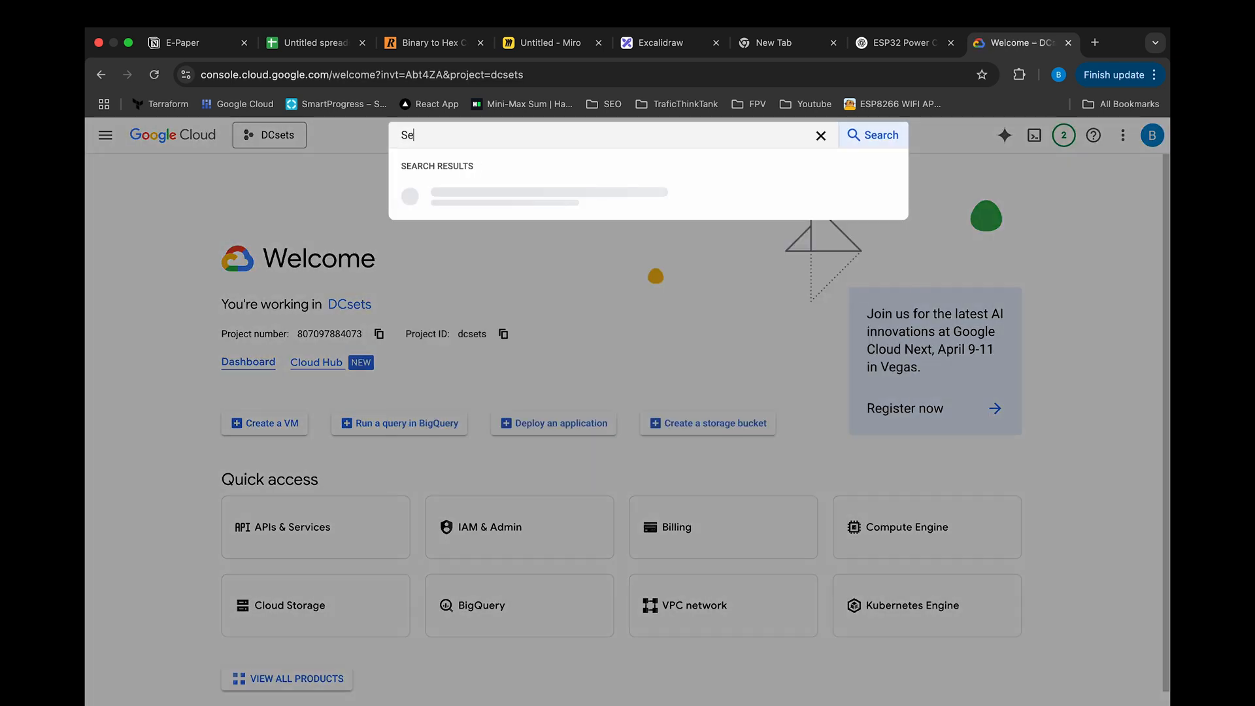
type("Services & ingress")
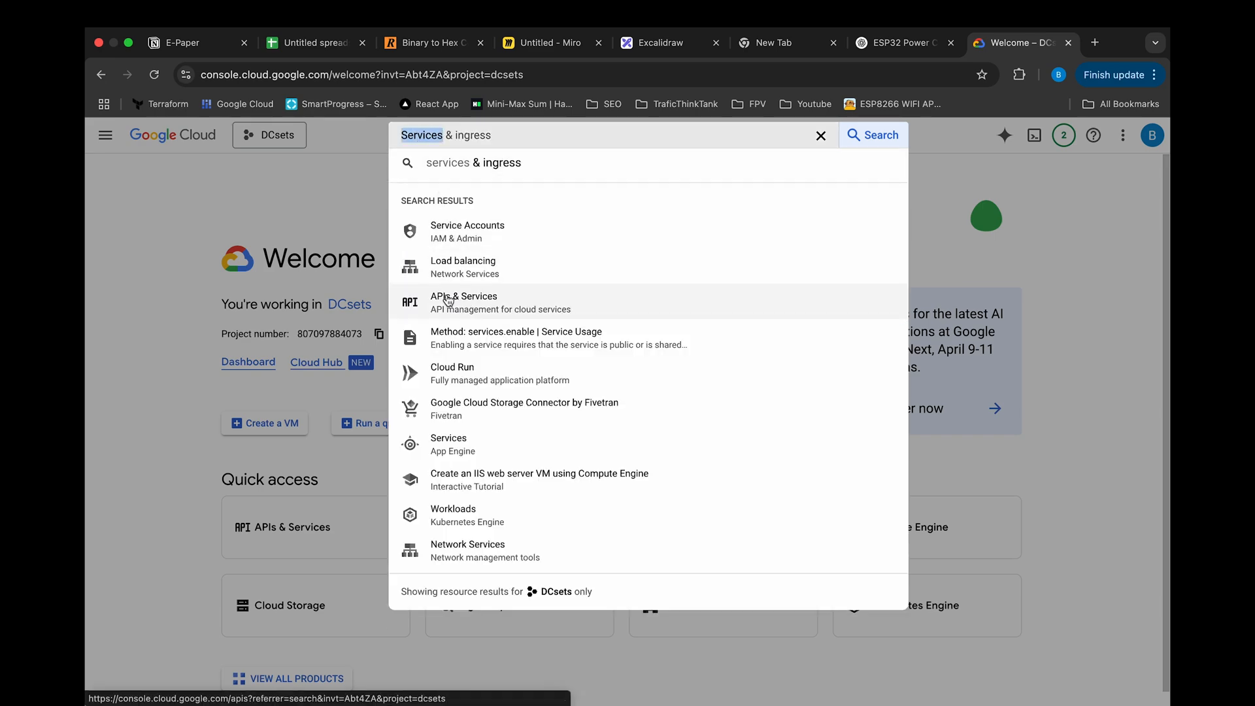
left_click(464, 302)
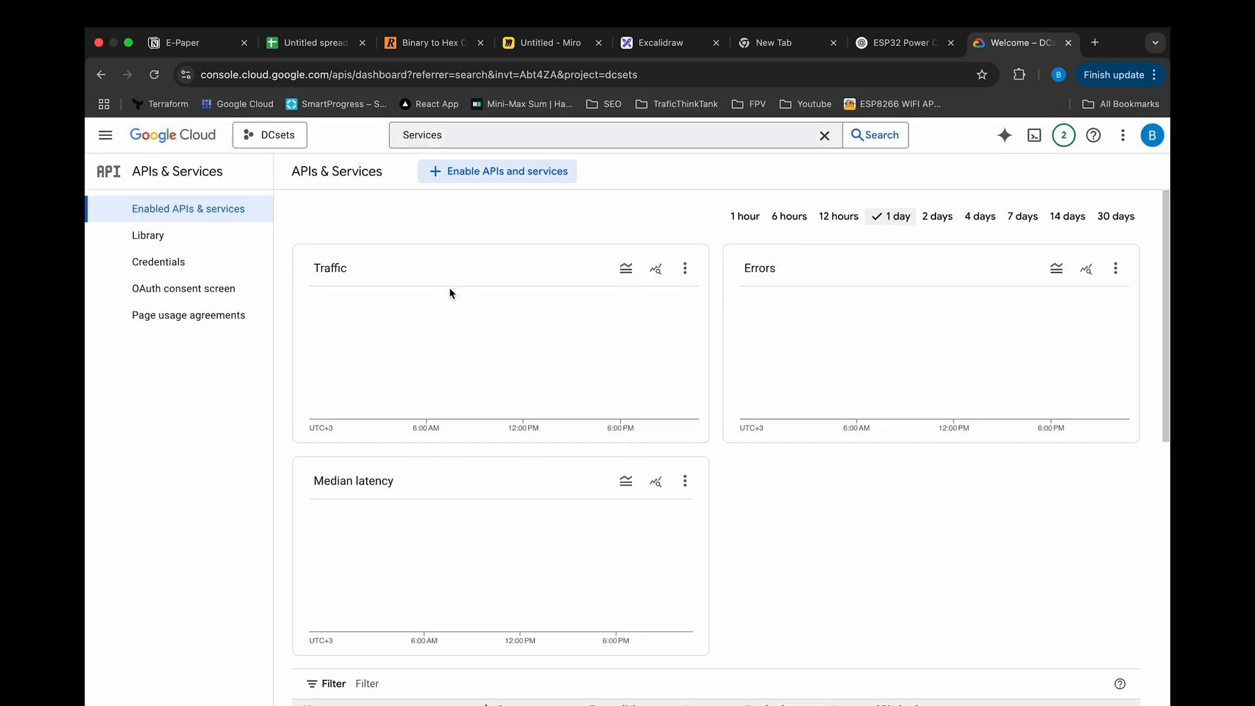
left_click(497, 171)
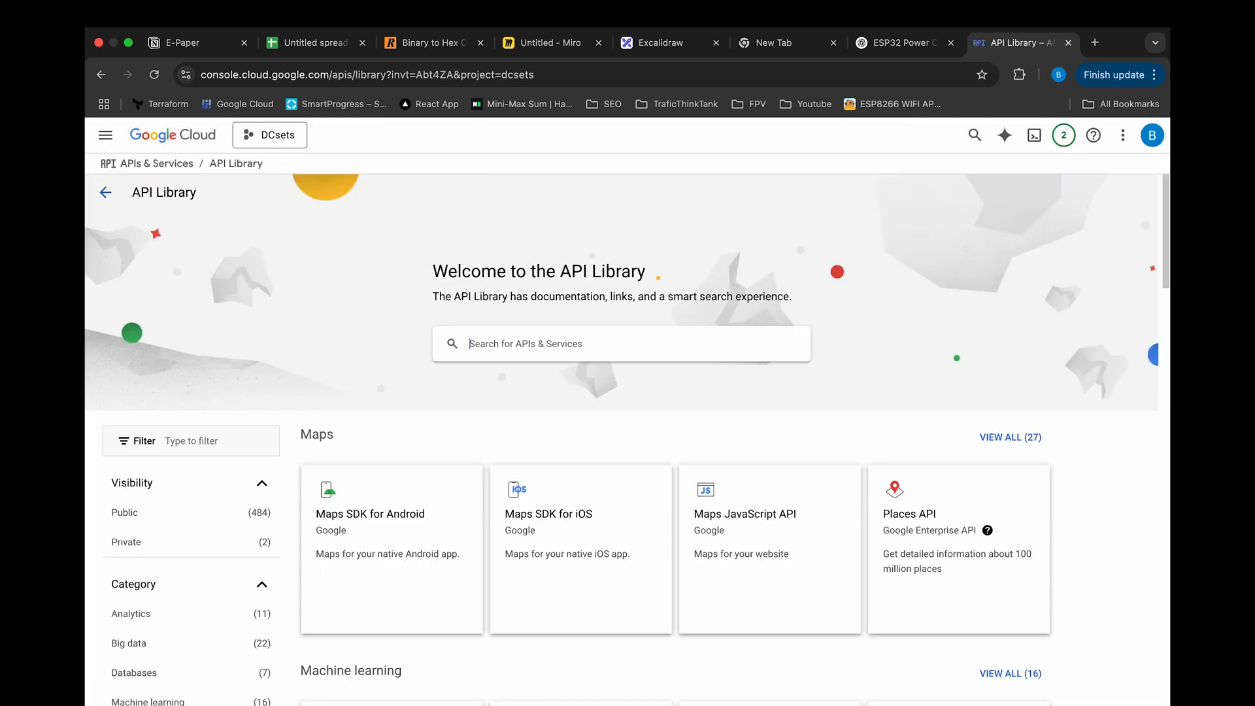
Search the API Library for YouTube, open API key 2, and filter restrictions by 'You'.
type("Youtube")
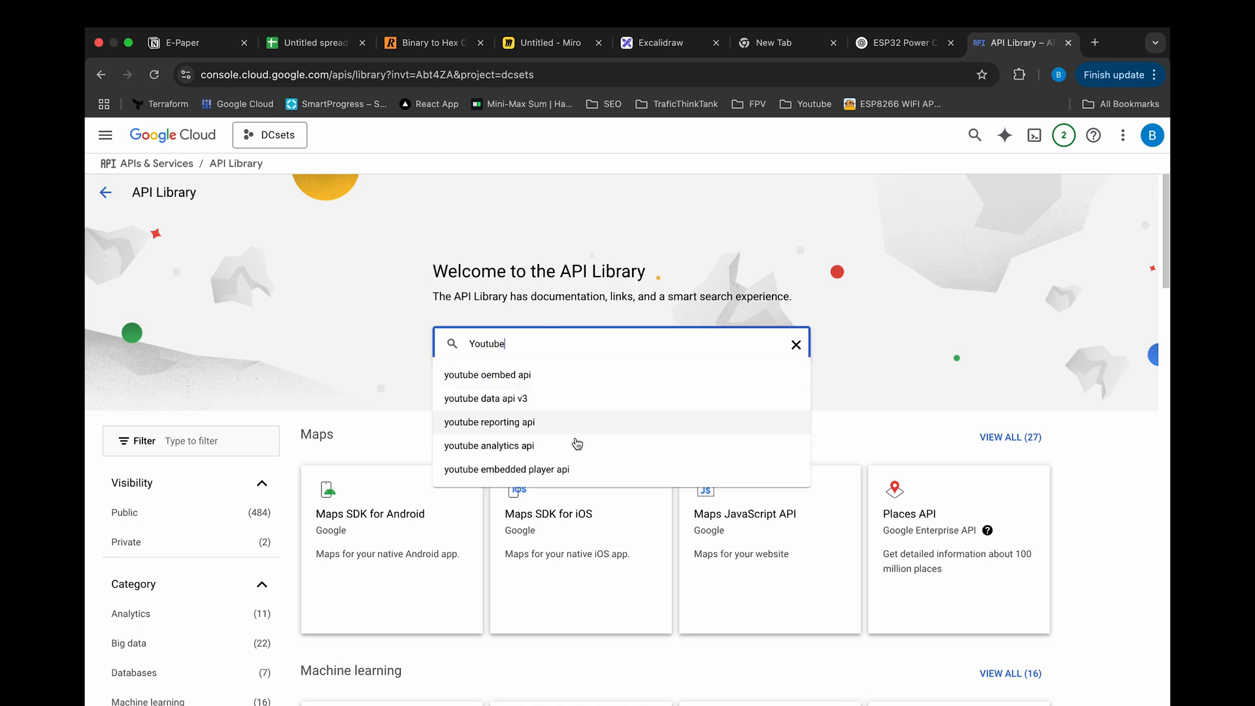
left_click(485, 399)
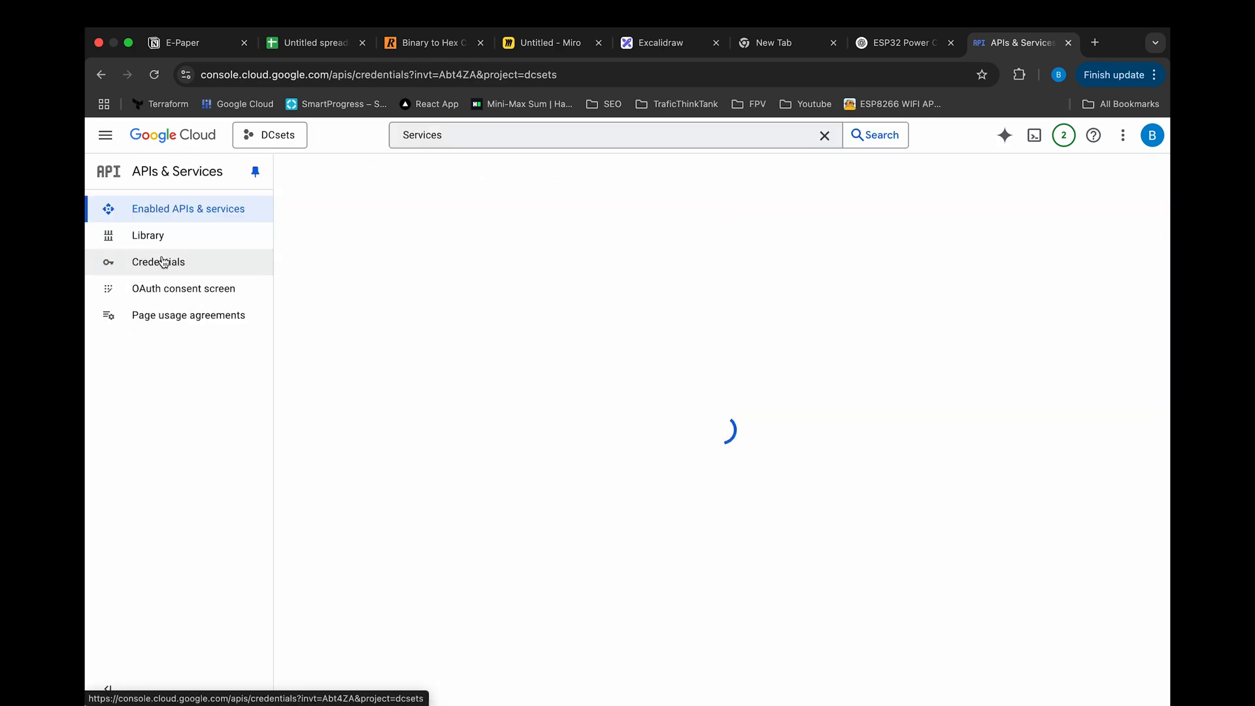
left_click(158, 261)
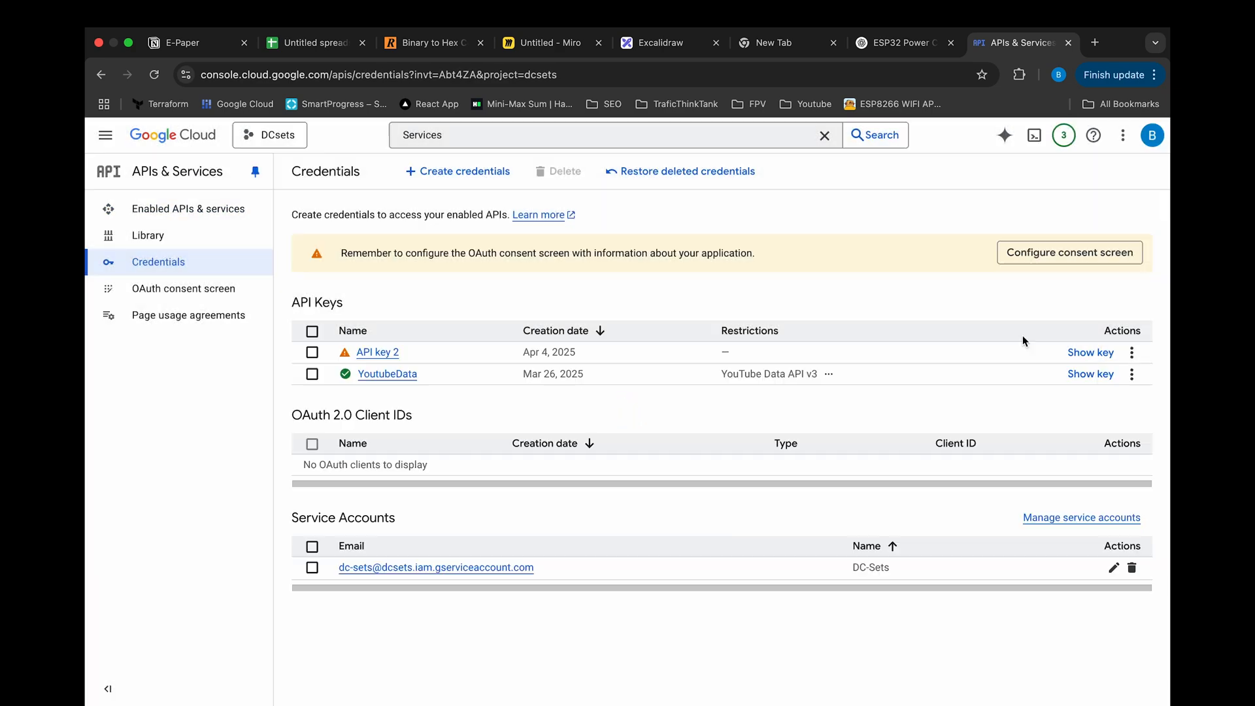
left_click(376, 352)
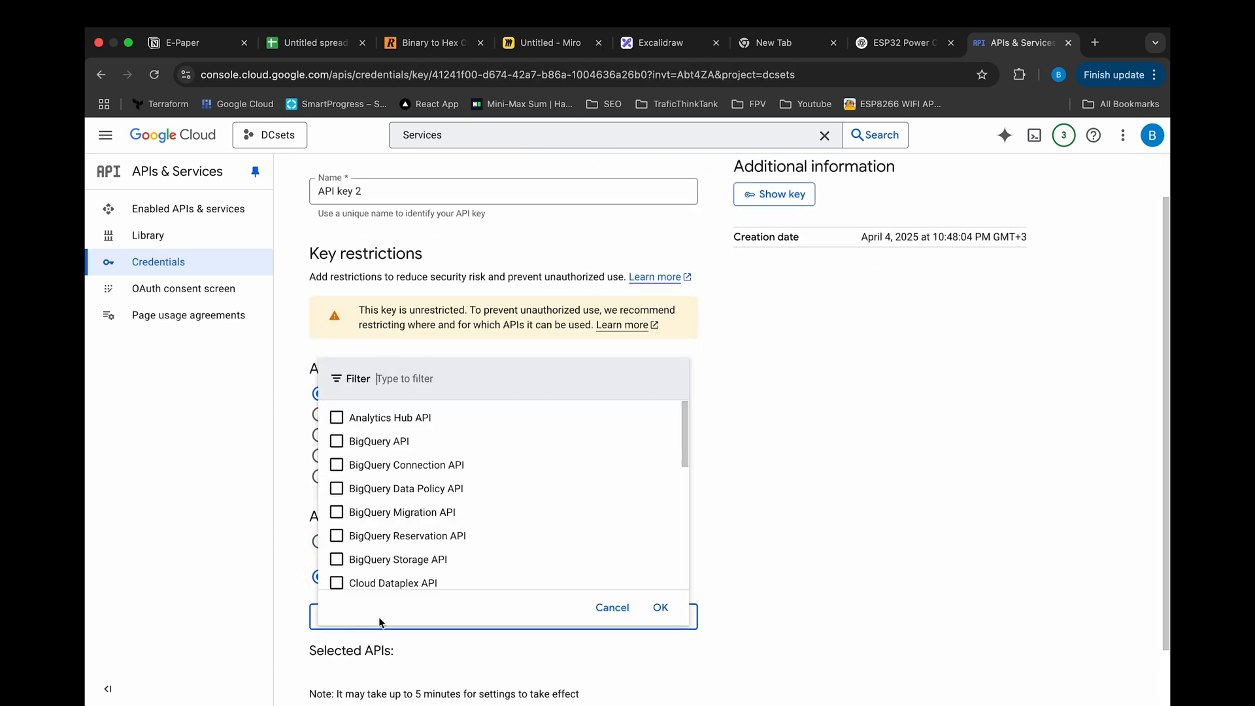
type("You")
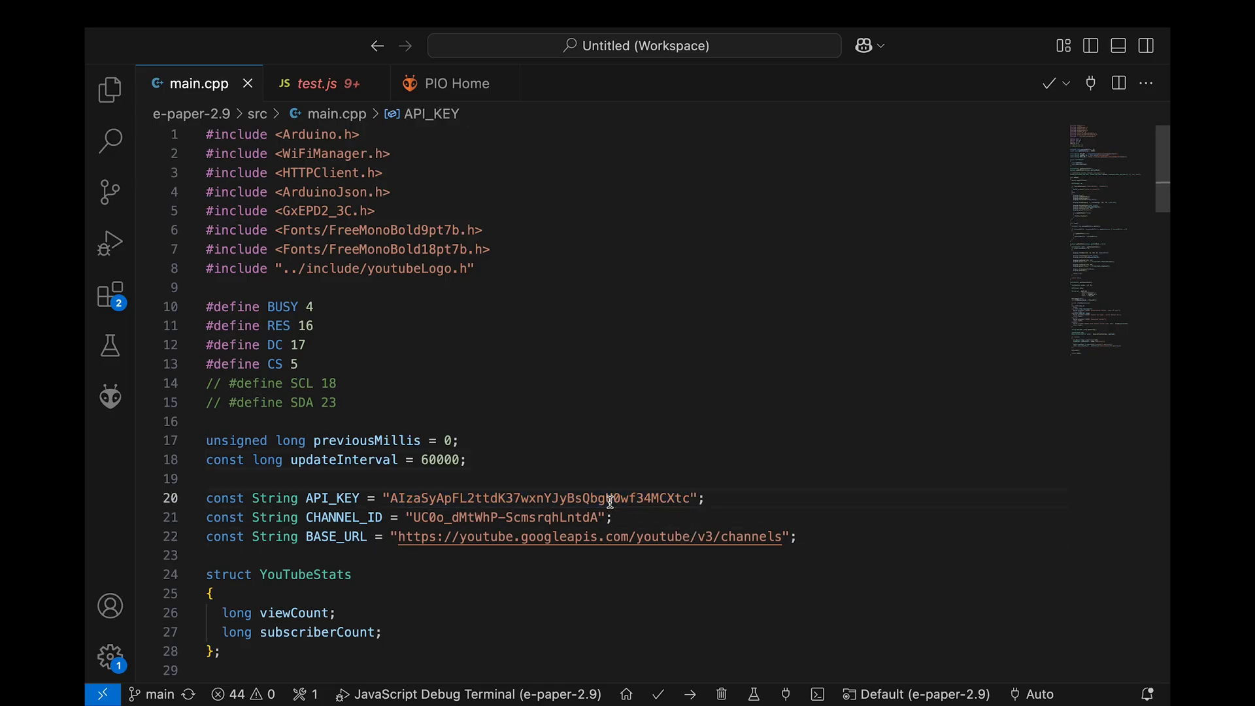
Scroll main.cpp to deserializeJson, then open ArduinoJson from PIO Home's installed libraries.
scroll("down", 3)
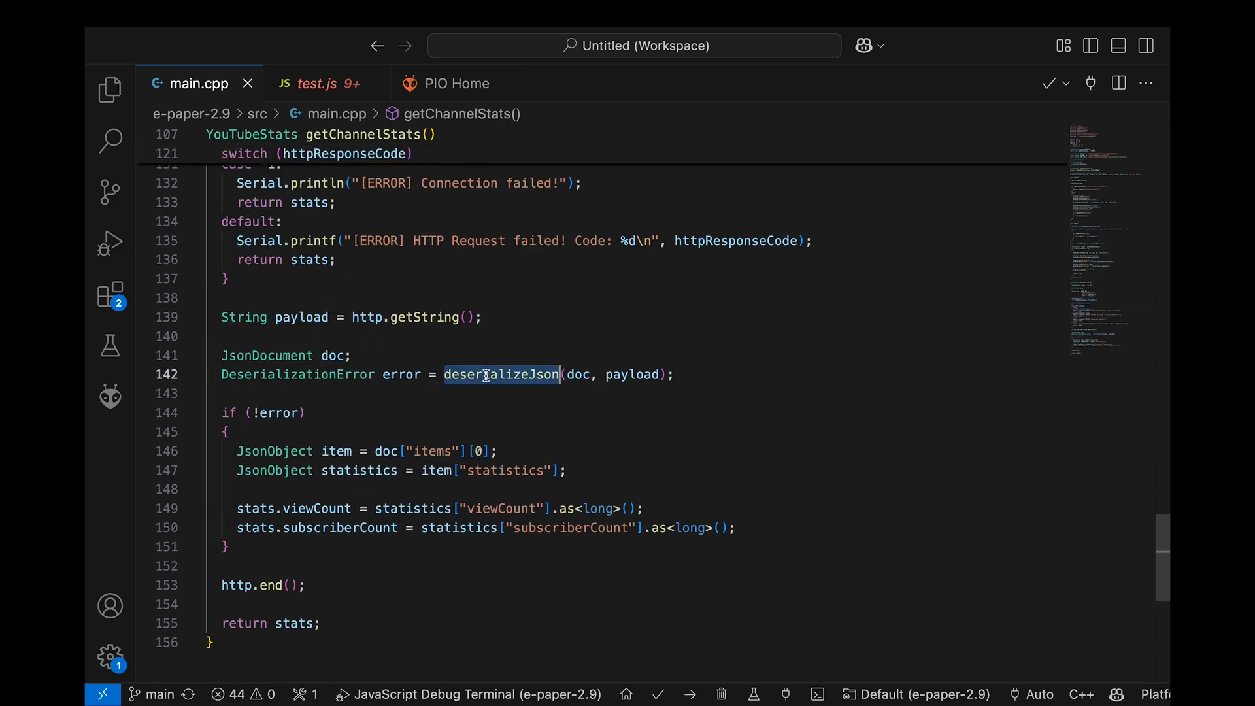
left_click(455, 83)
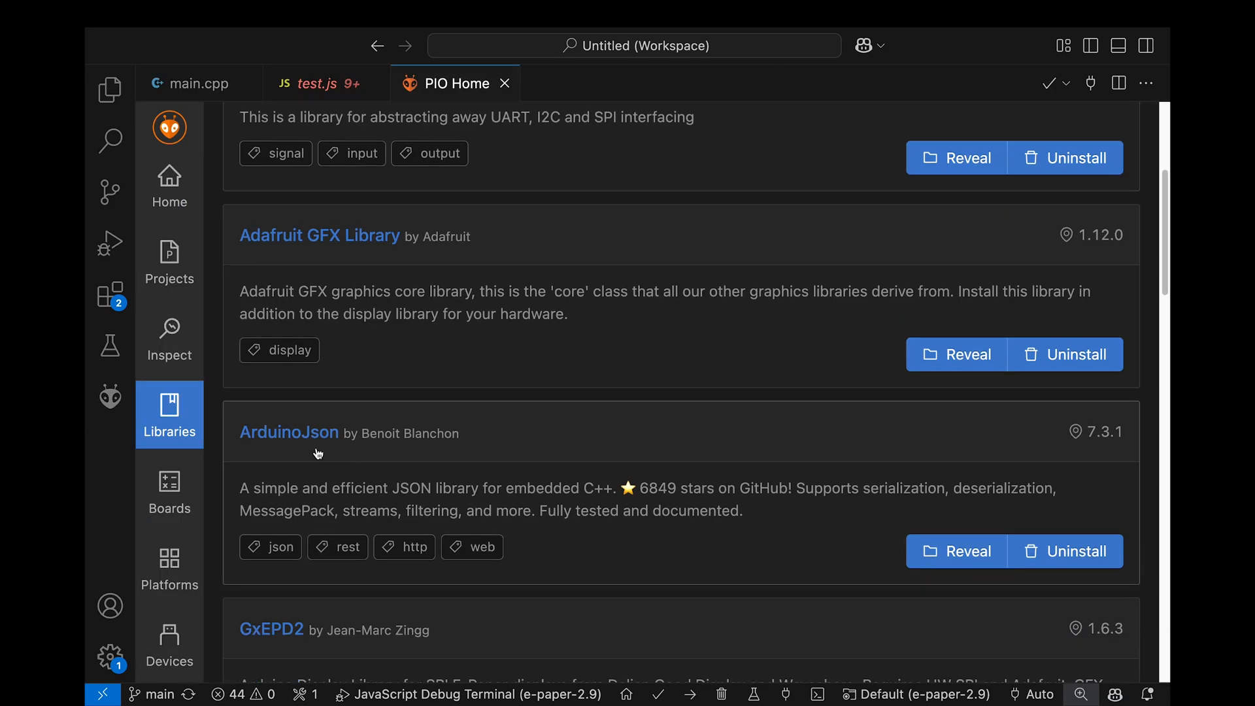
left_click(289, 432)
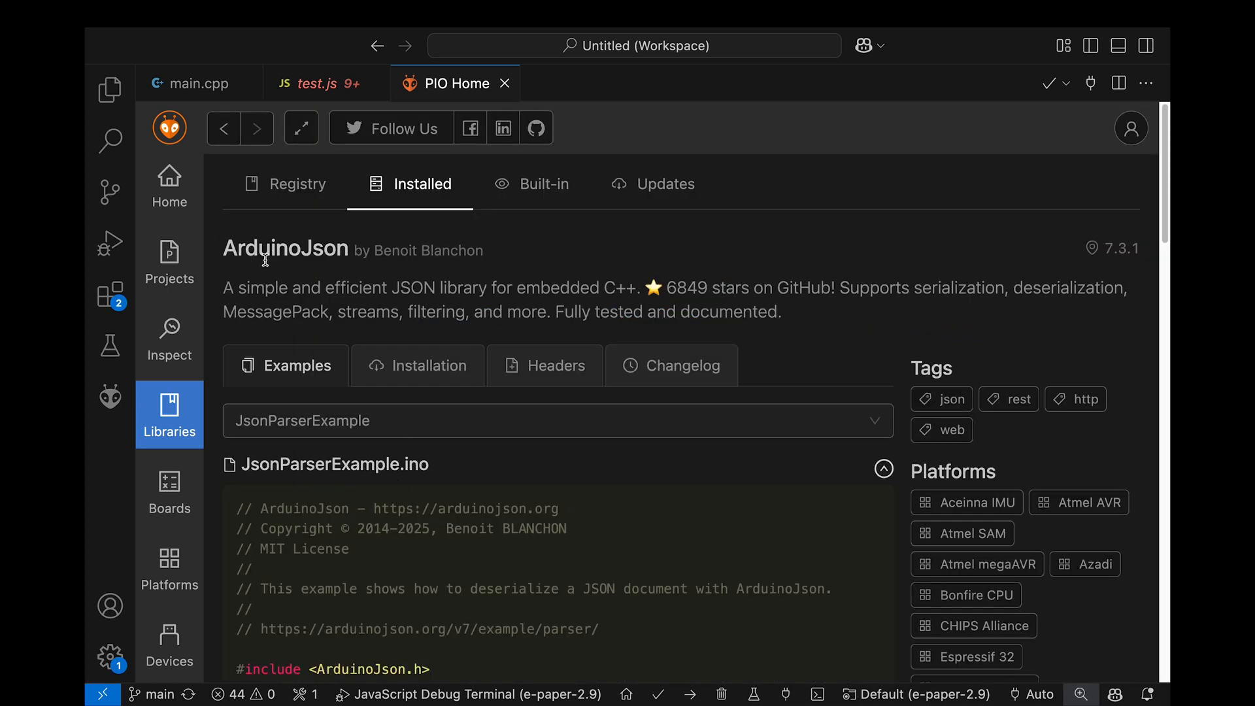